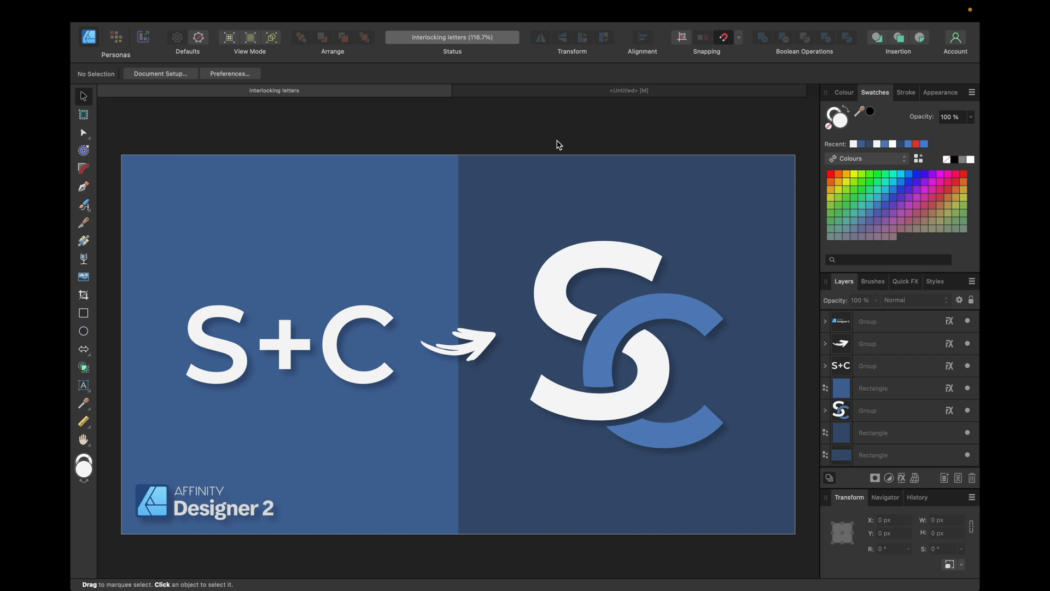
mouse_move(499, 108)
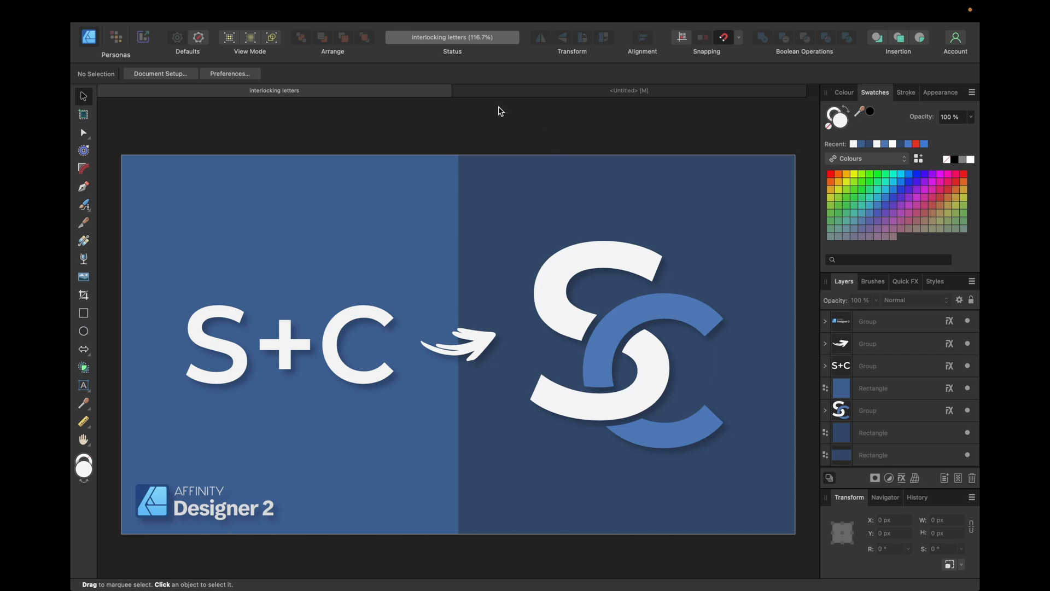
Switch to the blank Untitled document instead of the finished monogram preview
left_click(629, 90)
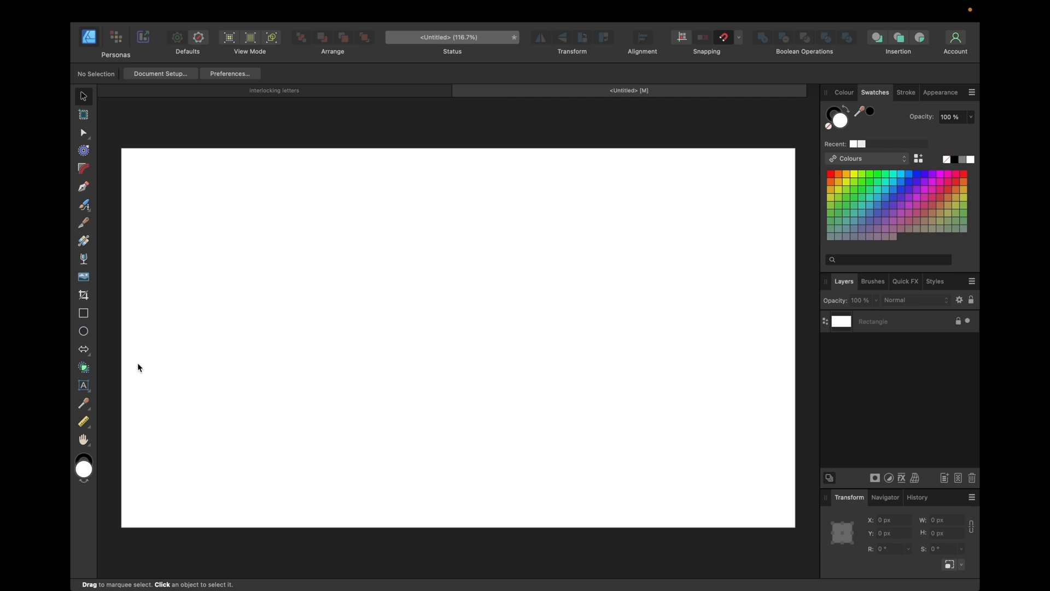
Place artistic text 'SC' on the page
left_click(83, 385)
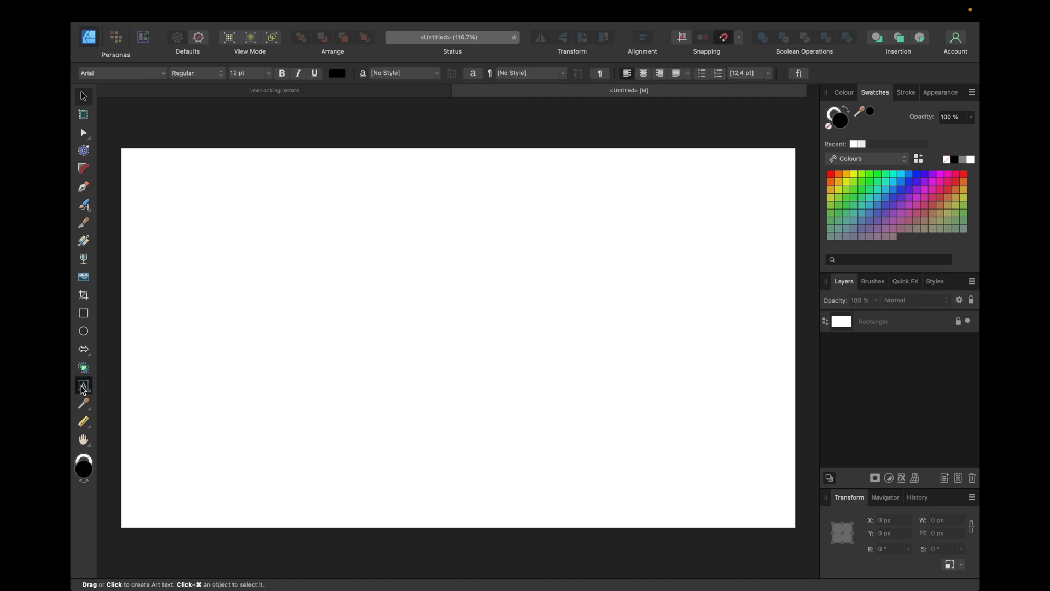
left_click(295, 293)
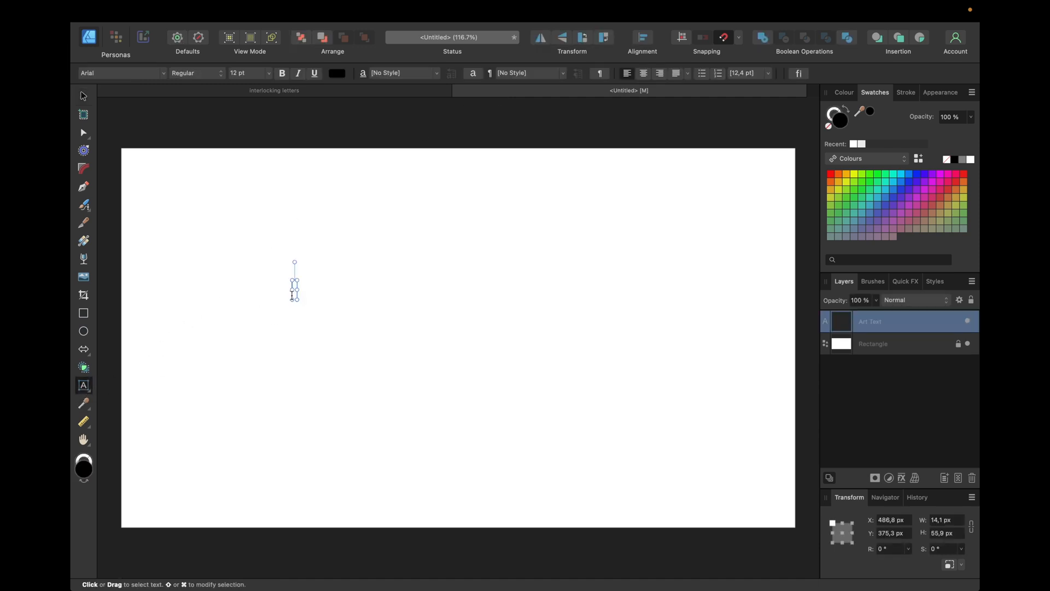
type("SC")
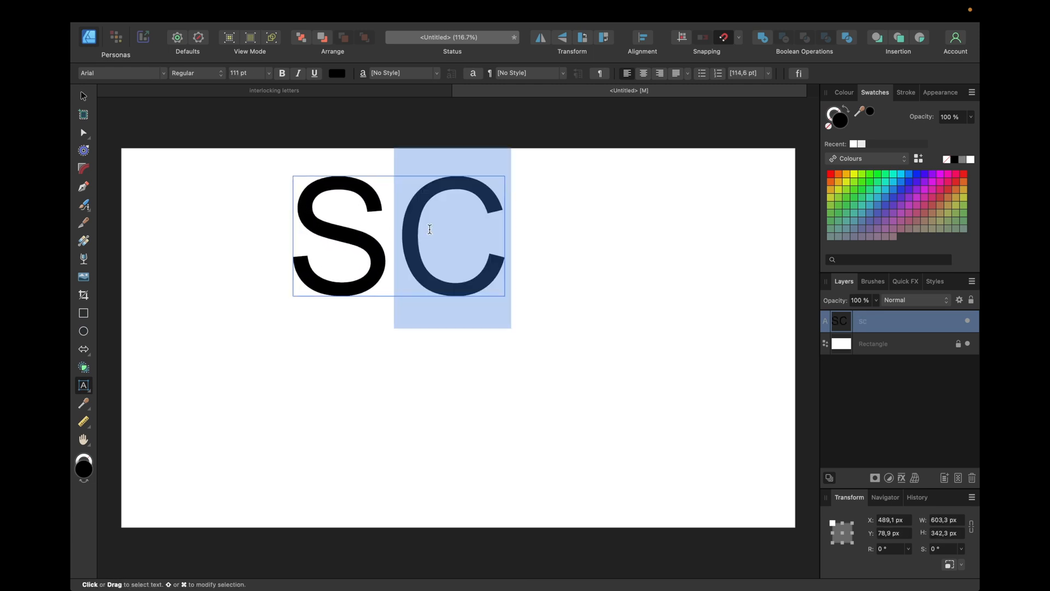
Set the SC letters in Montserrat SemiBold
left_click(120, 73)
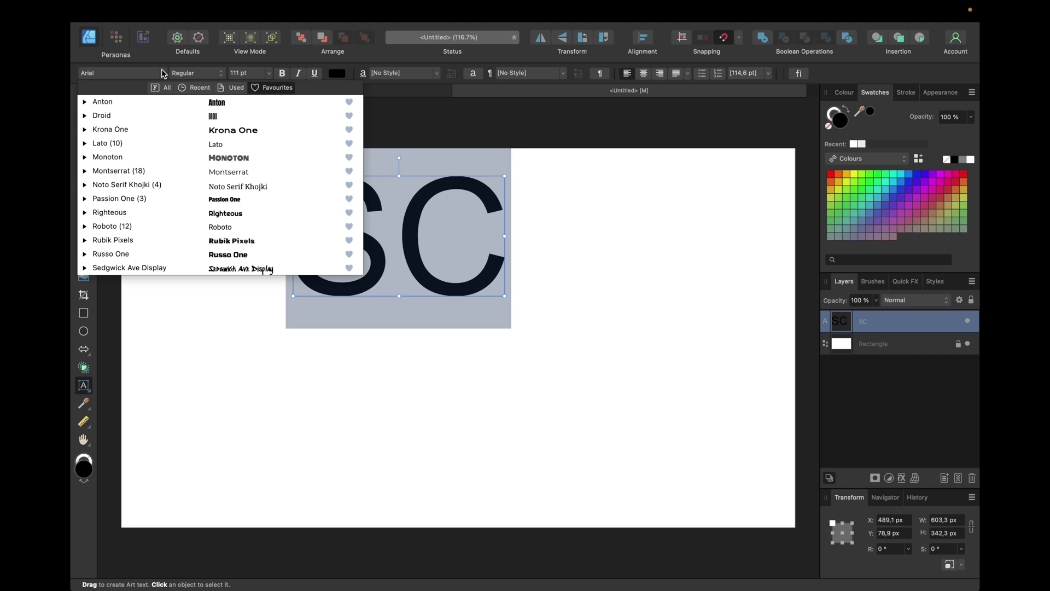
left_click(103, 101)
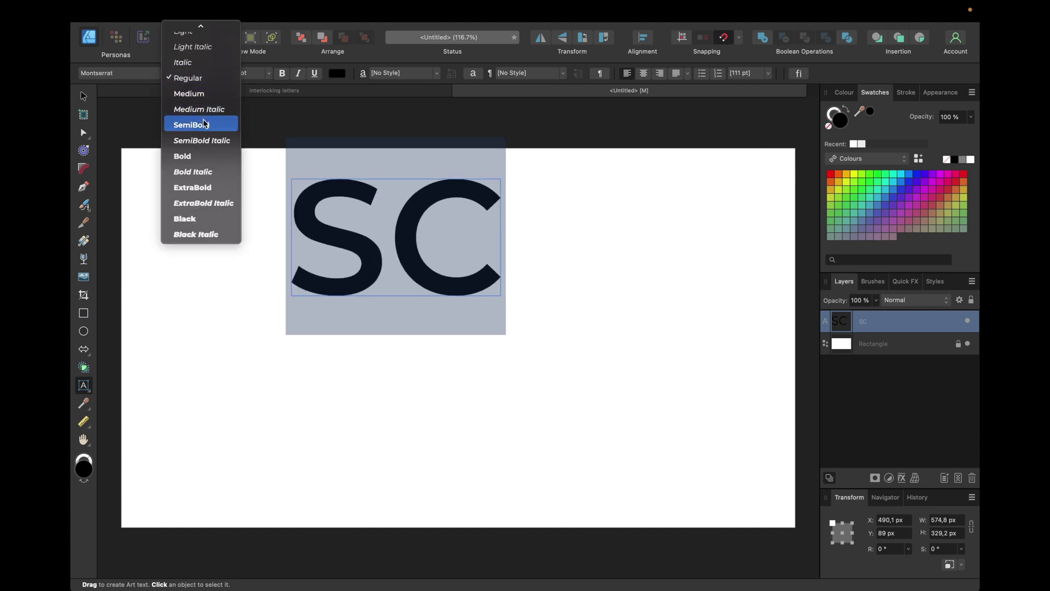
left_click(191, 123)
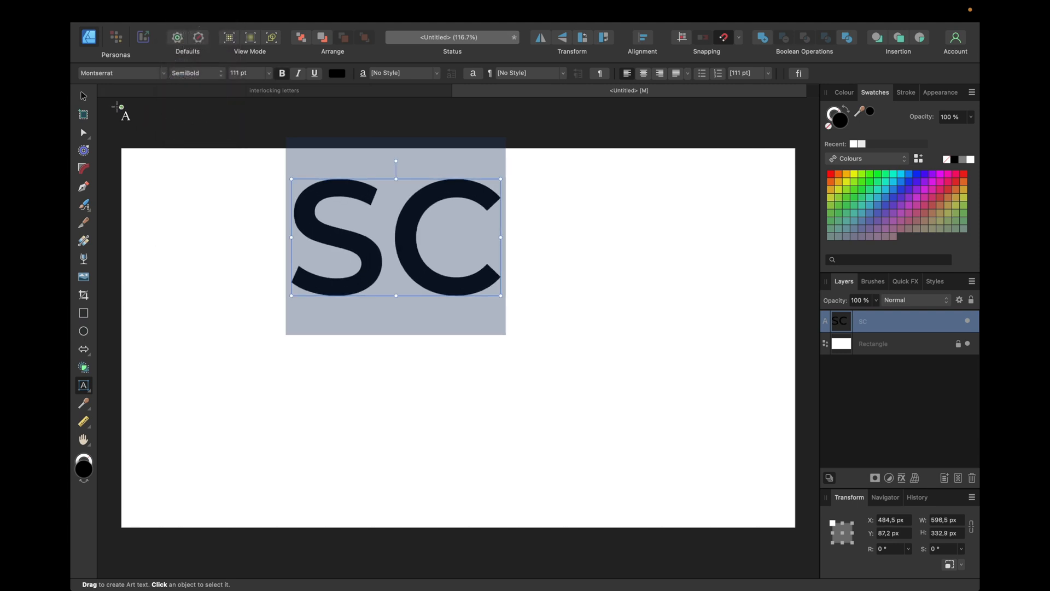
Move the SC text to the page centre and convert it to curves
left_click_drag(395, 238, 452, 316)
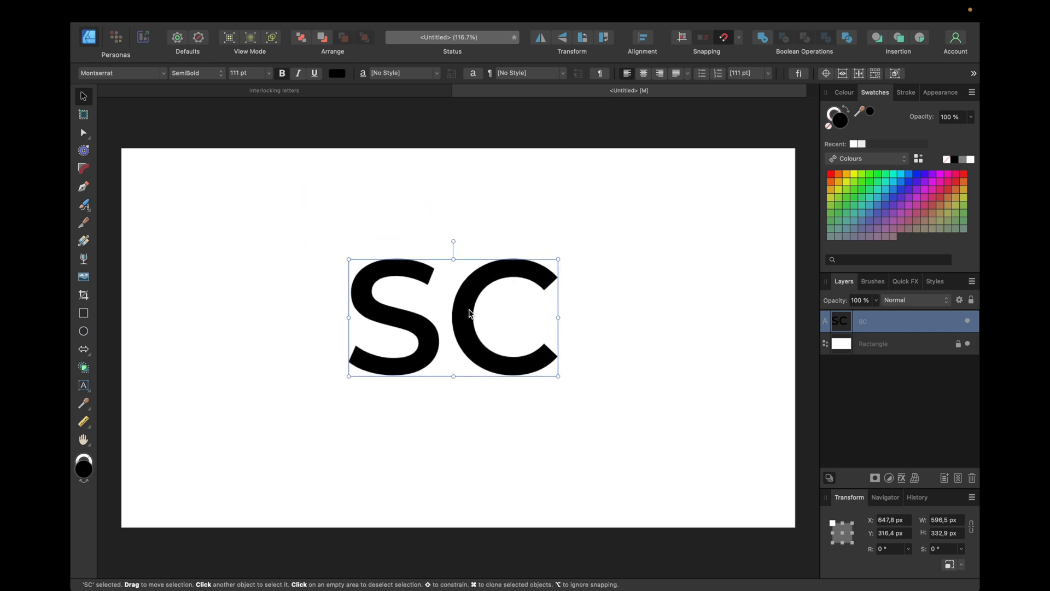
left_click(533, 219)
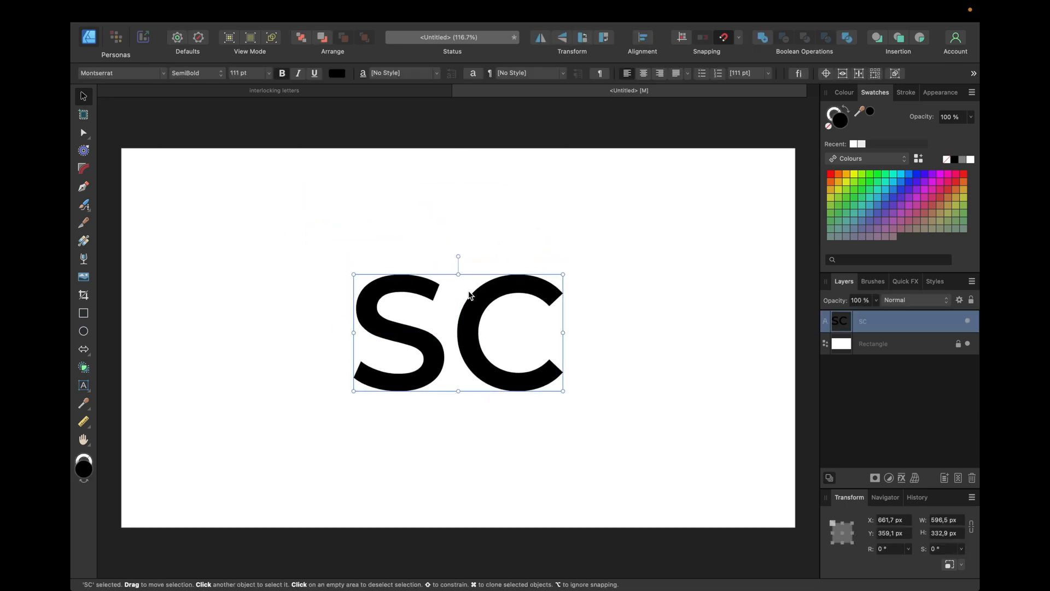
left_click(973, 74)
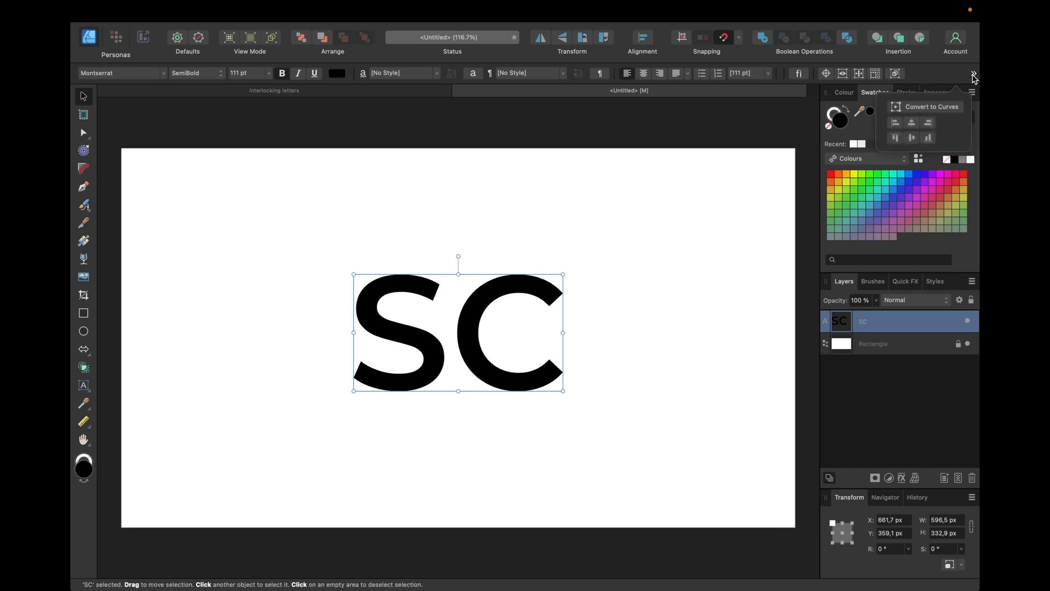
left_click(926, 108)
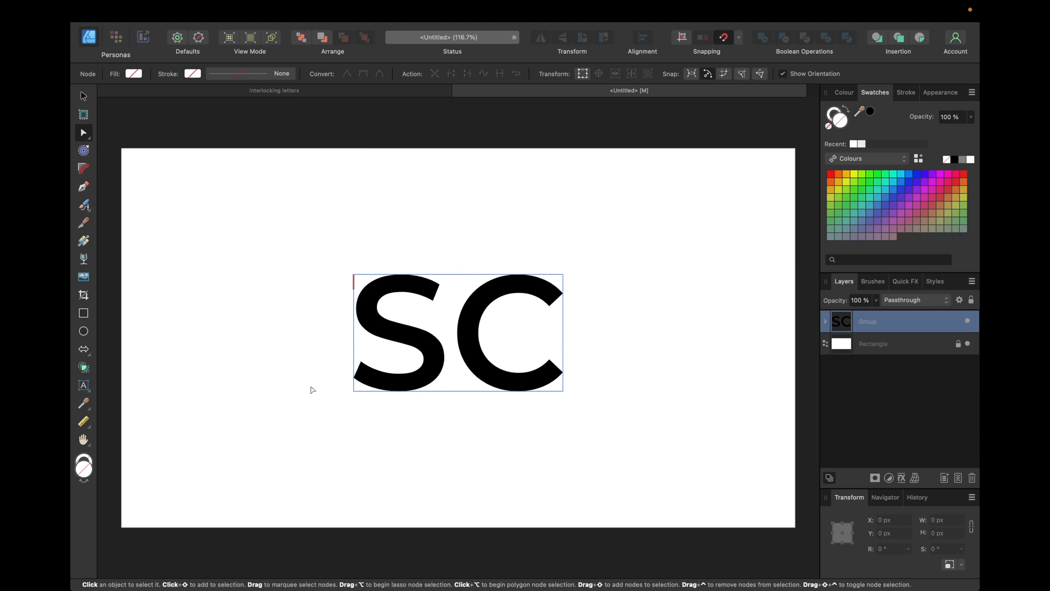
mouse_move(862, 322)
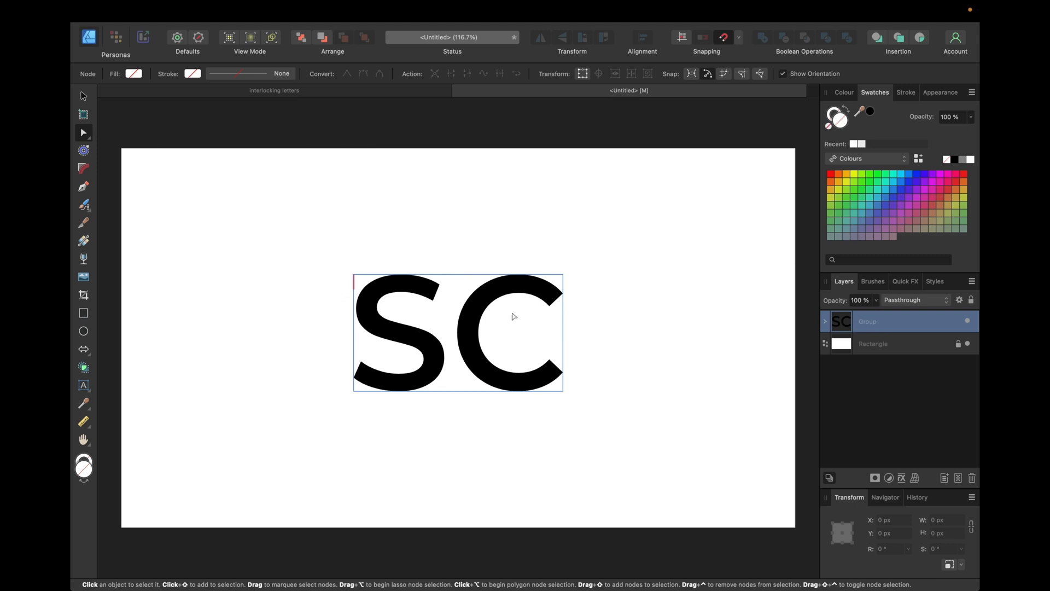
Ungroup the letters into separate S and C curves and select the C
right_click(514, 317)
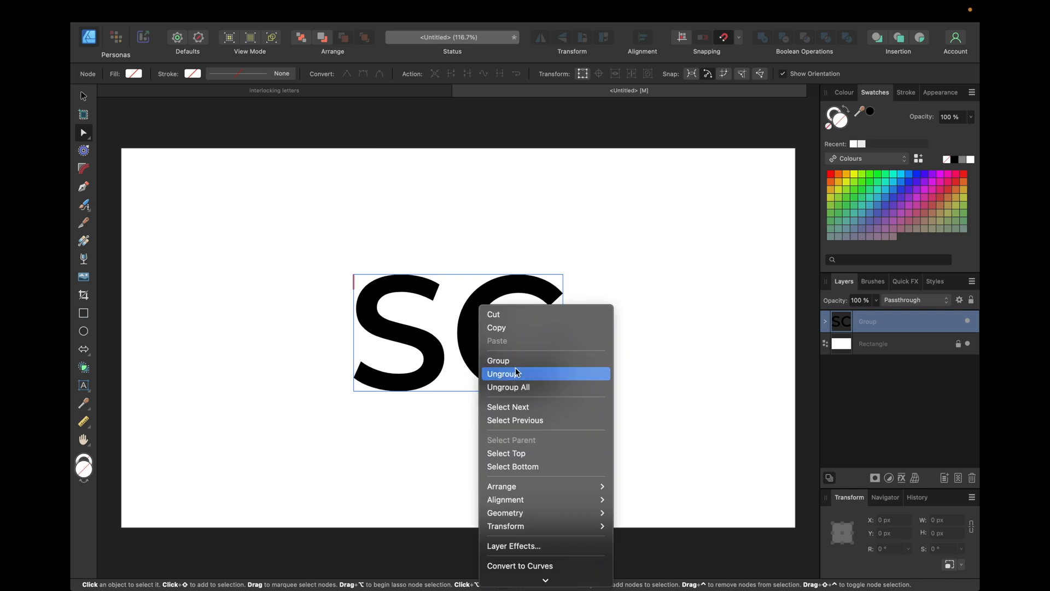
left_click(505, 373)
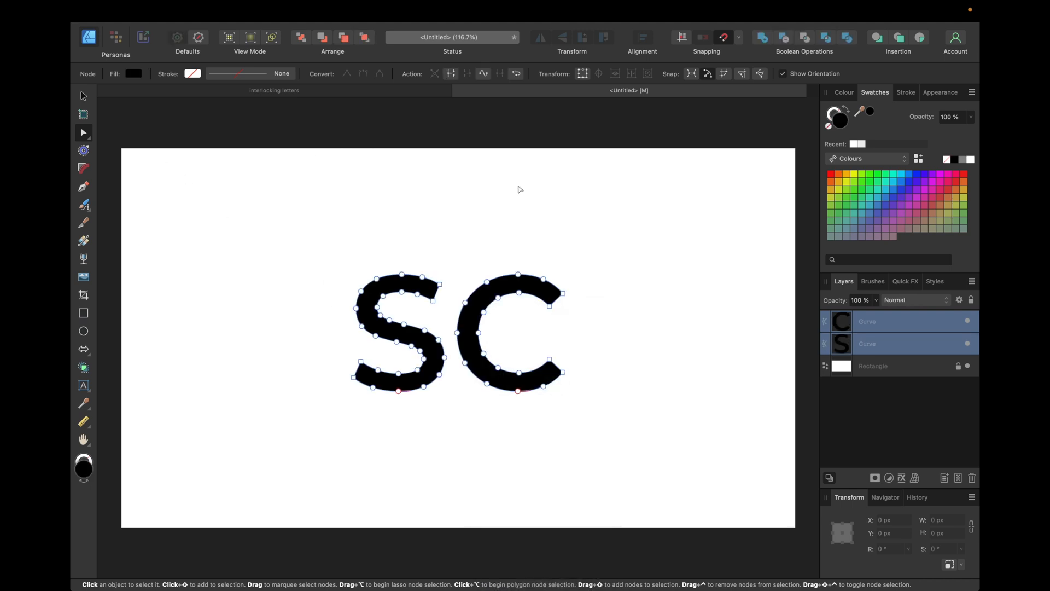
mouse_move(875, 341)
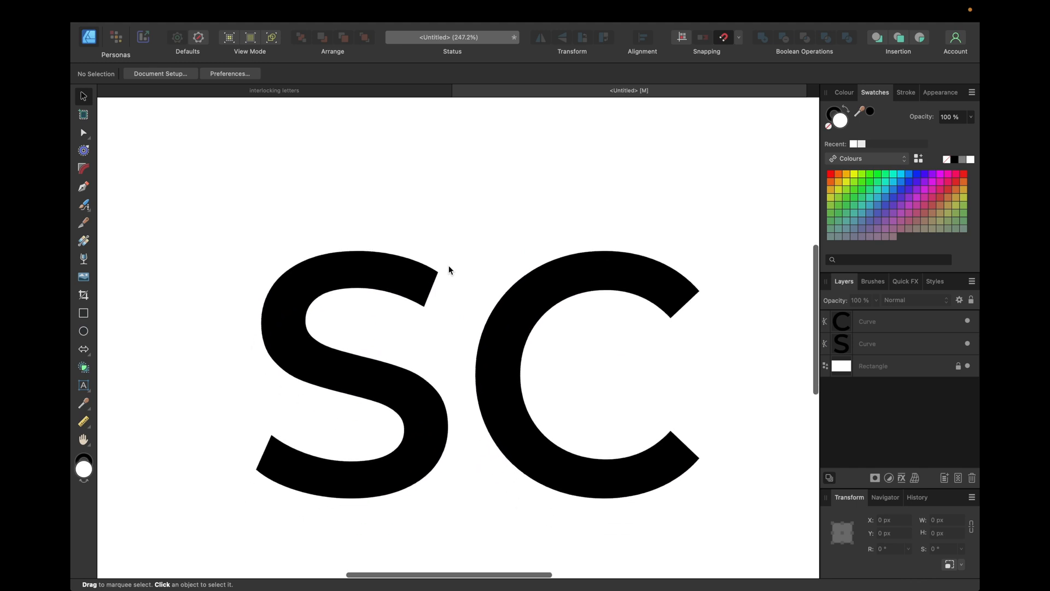
left_click(542, 286)
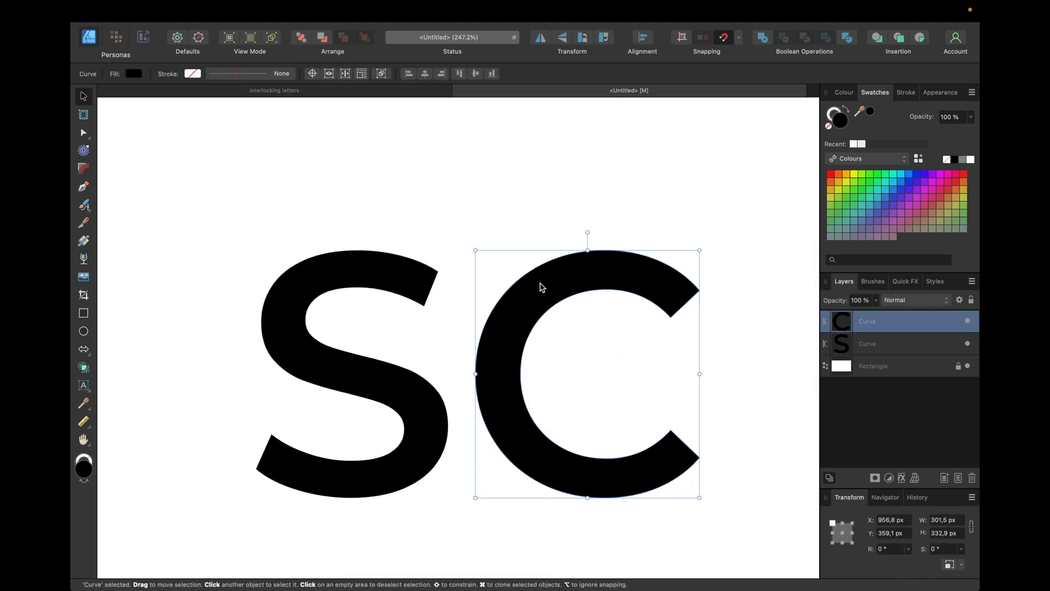
Position the C over the lower half of the S so the two letters overlap
left_click_drag(543, 287, 536, 309)
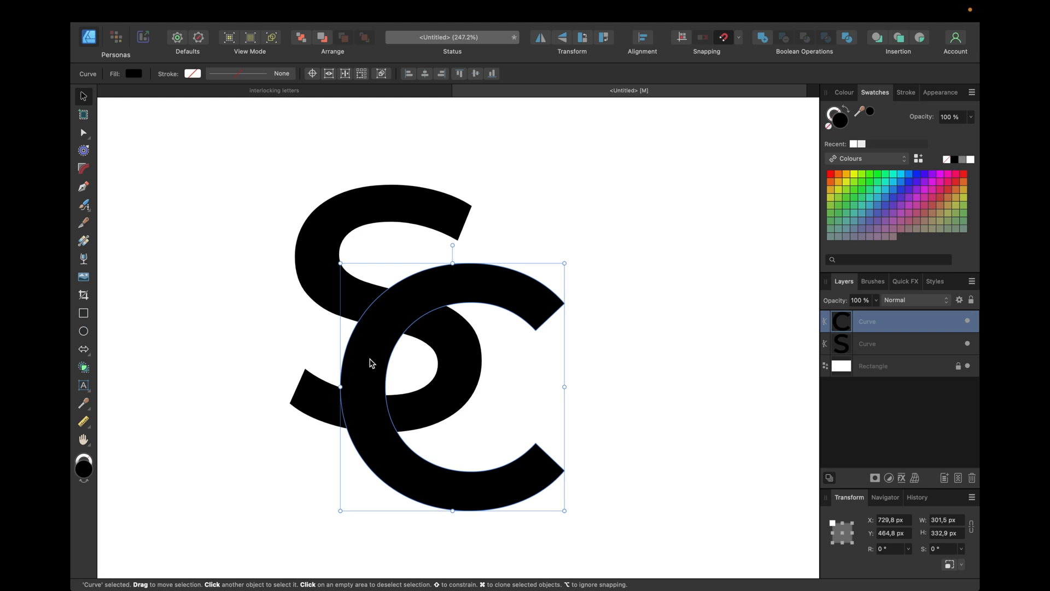
left_click_drag(372, 363, 365, 356)
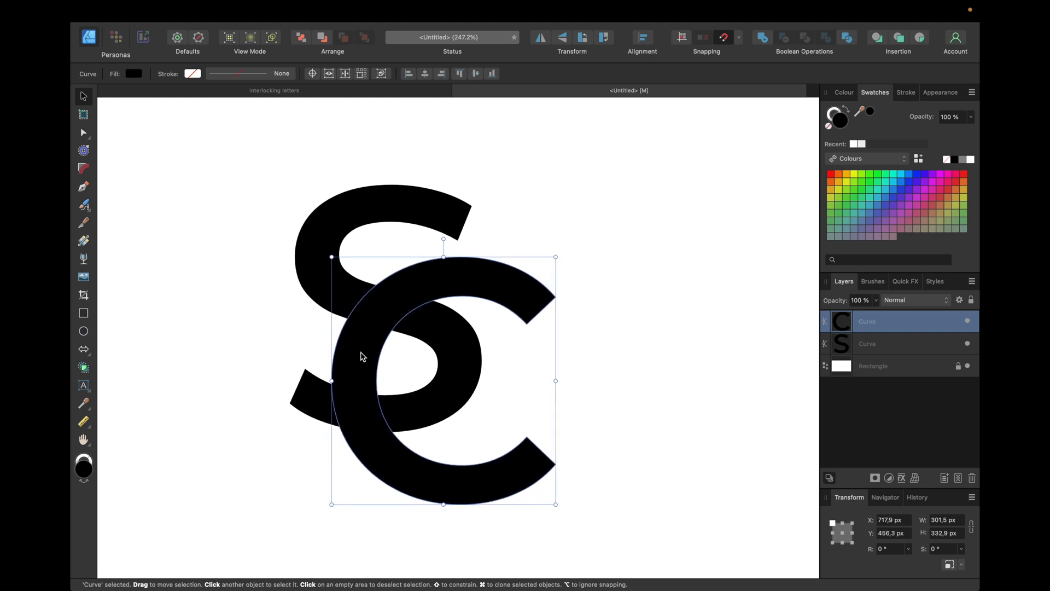
left_click_drag(362, 356, 364, 359)
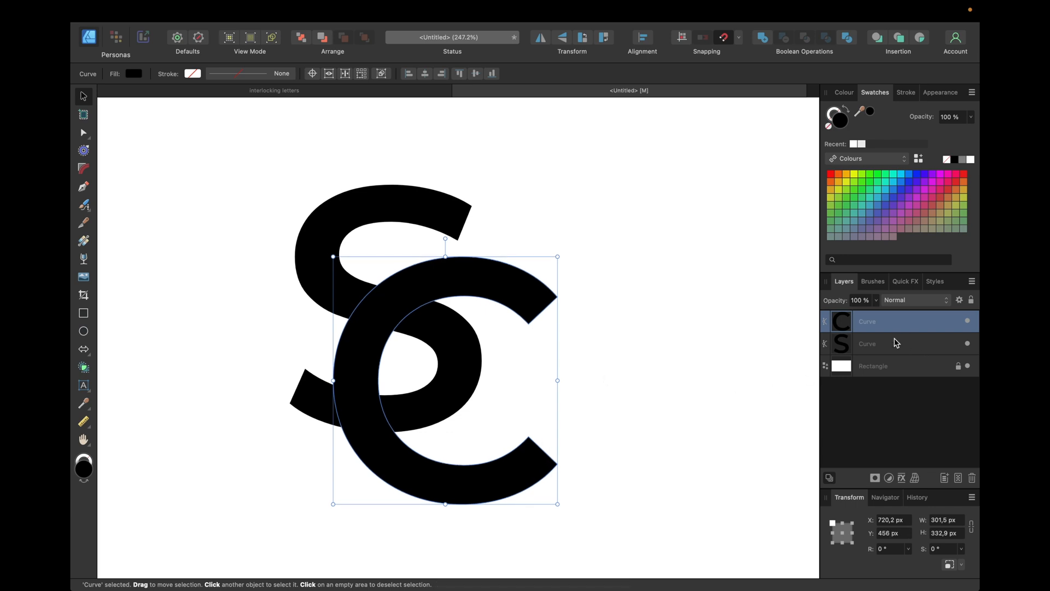
mouse_move(862, 335)
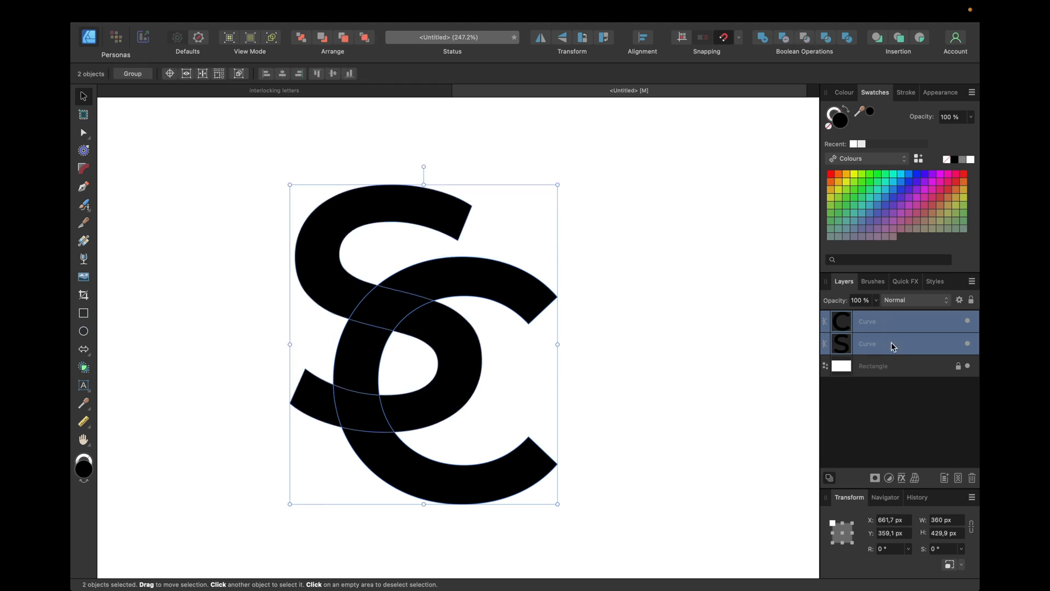
mouse_move(901, 99)
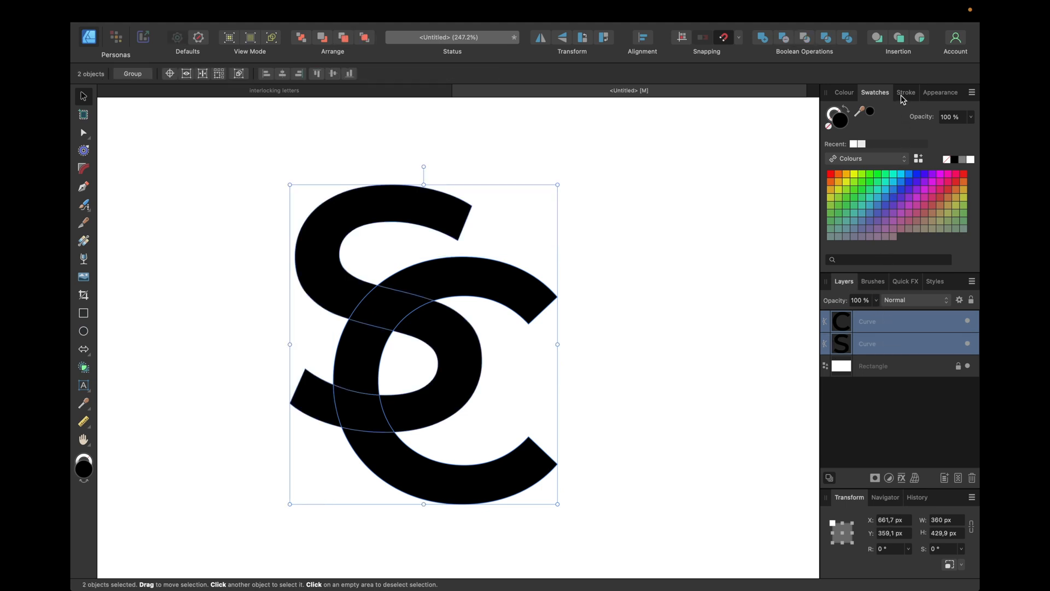
Give both letters a blue 2.5 pt outline aligned outside the shapes
left_click(906, 92)
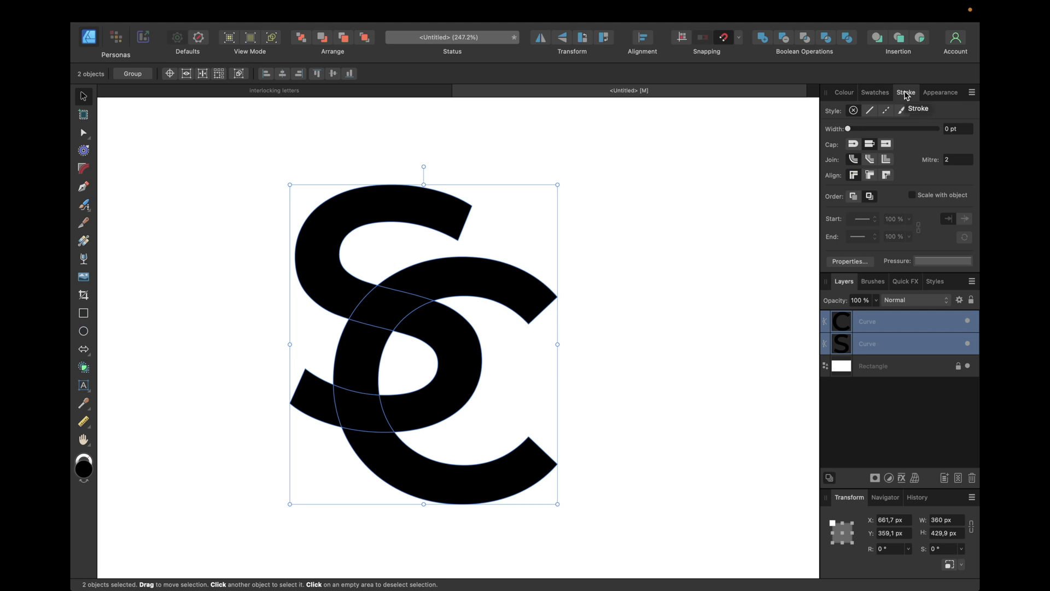
mouse_move(325, 352)
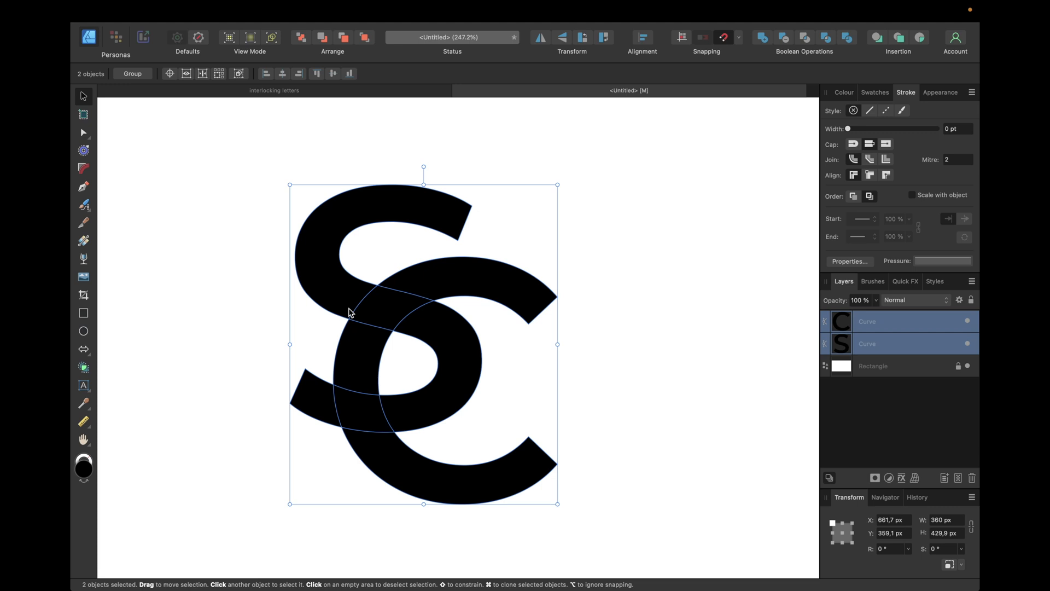
mouse_move(507, 282)
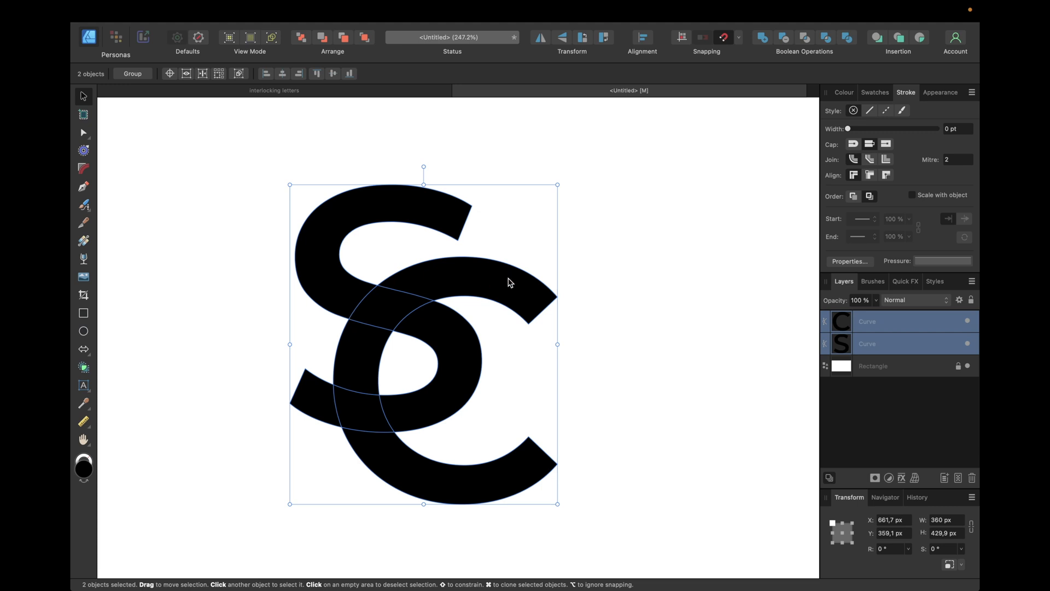
left_click(954, 129)
type("2")
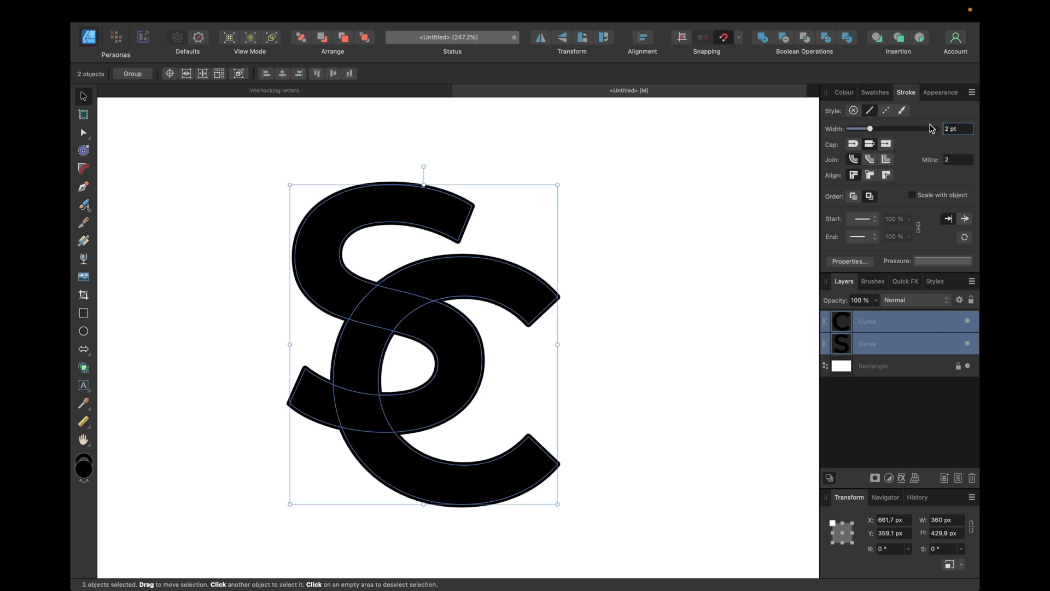
left_click(875, 92)
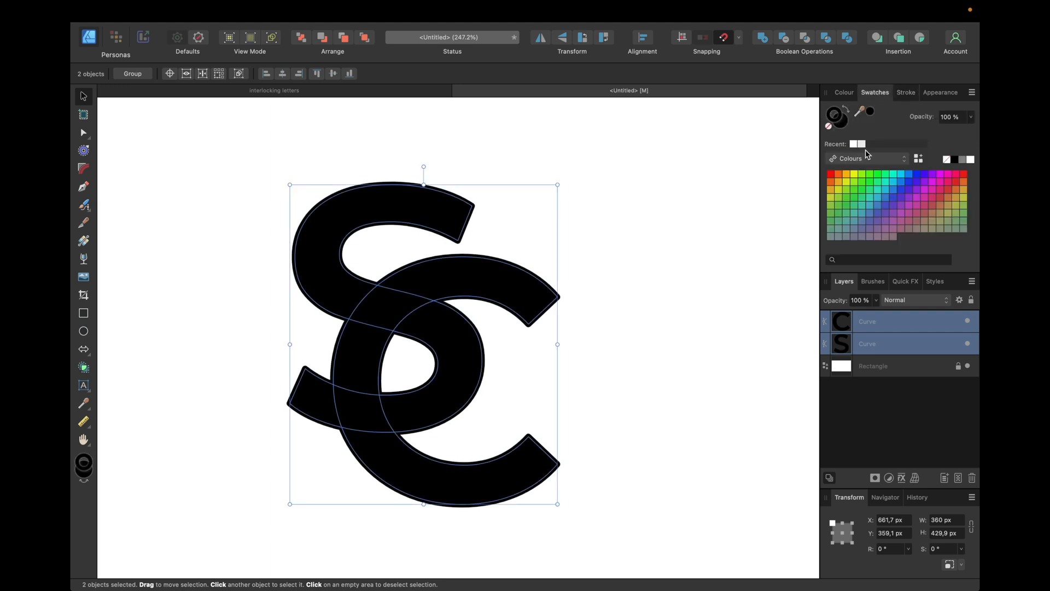
mouse_move(831, 114)
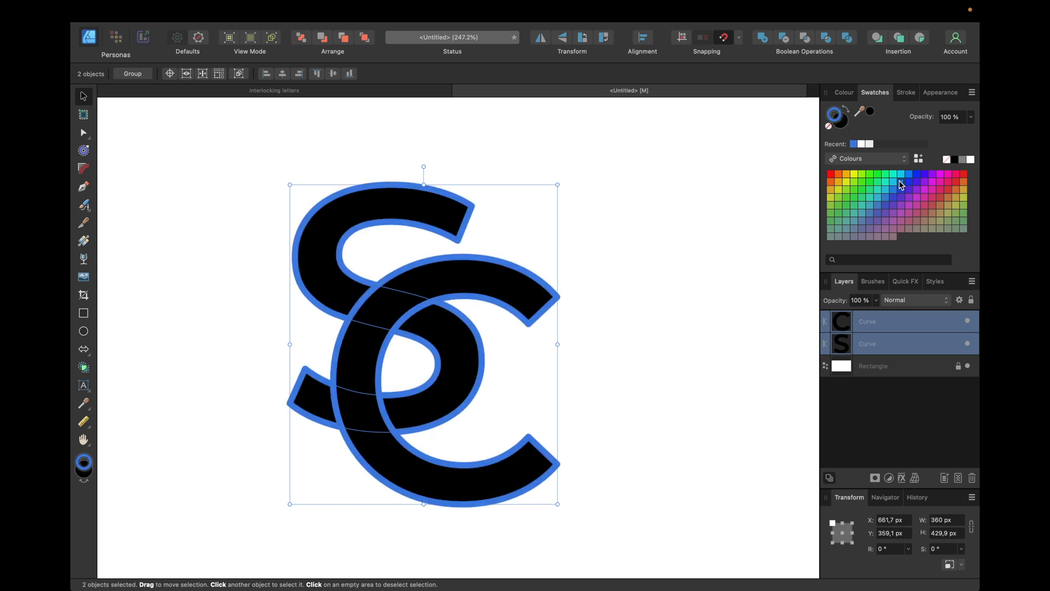
left_click(906, 92)
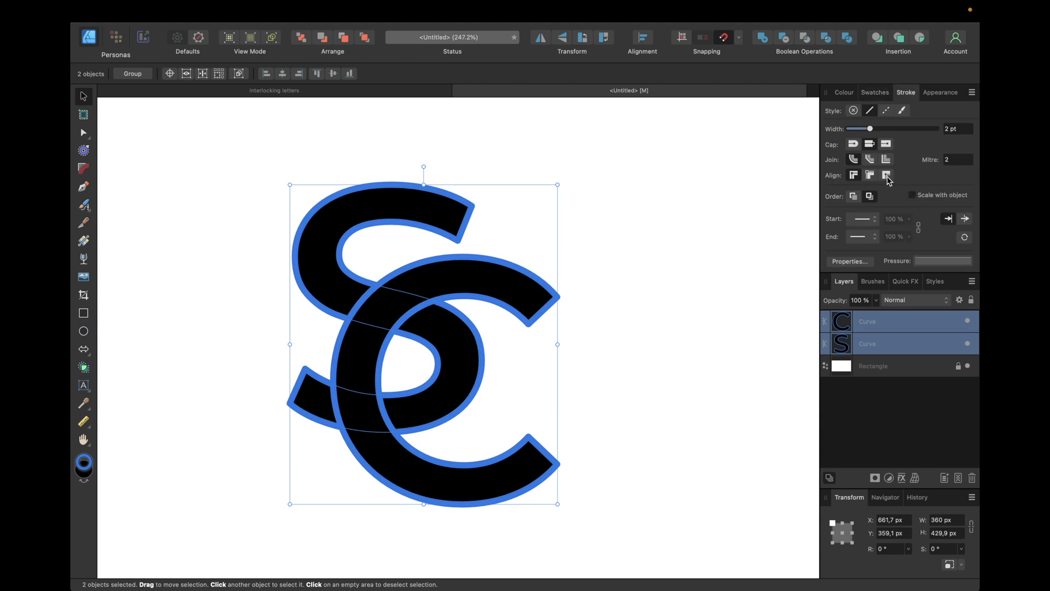
left_click(886, 175)
type("2,5")
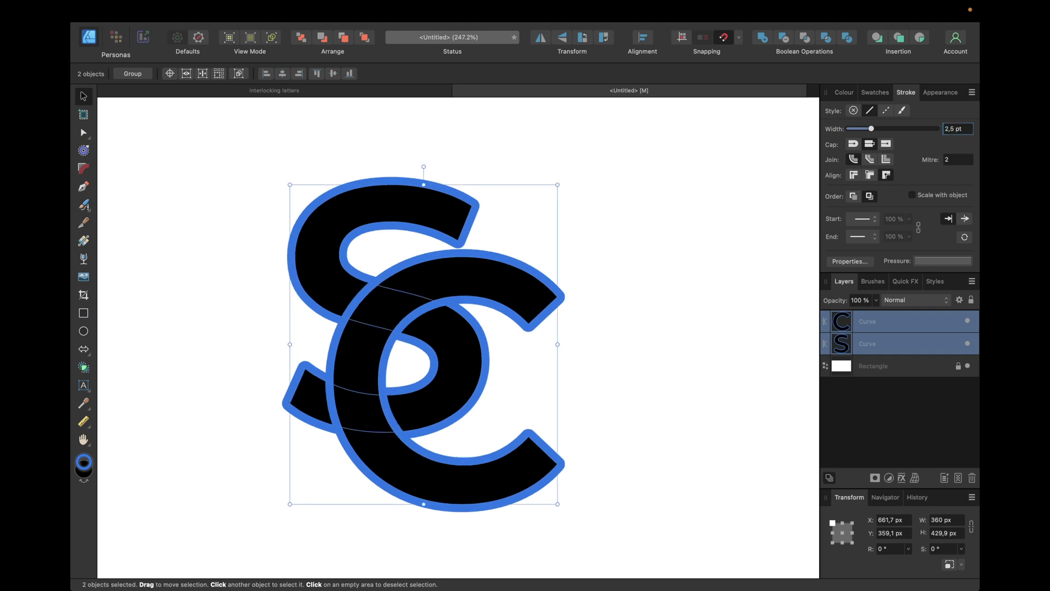
mouse_move(564, 166)
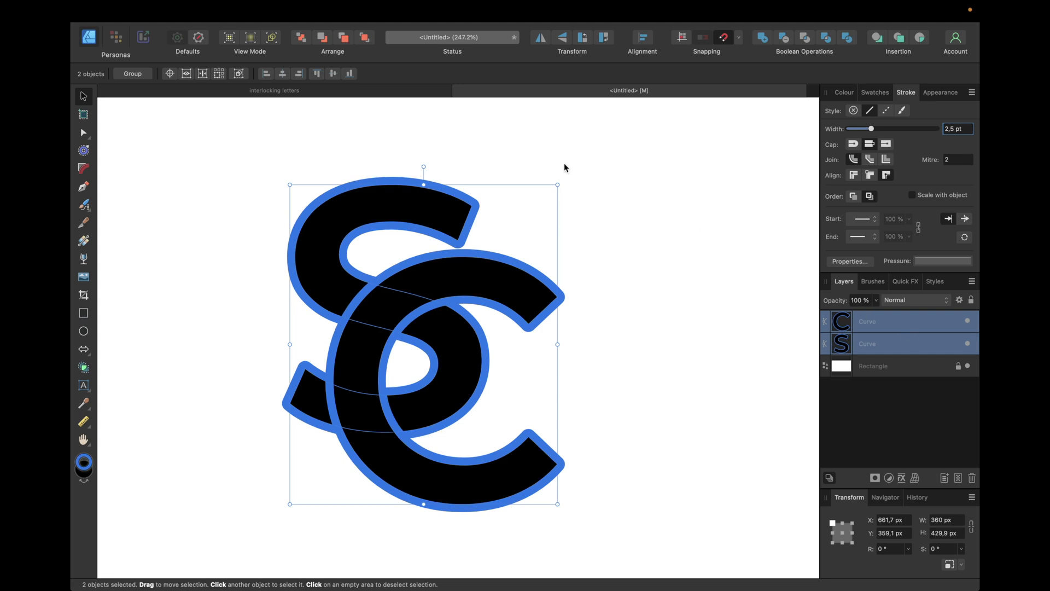
left_click(276, 11)
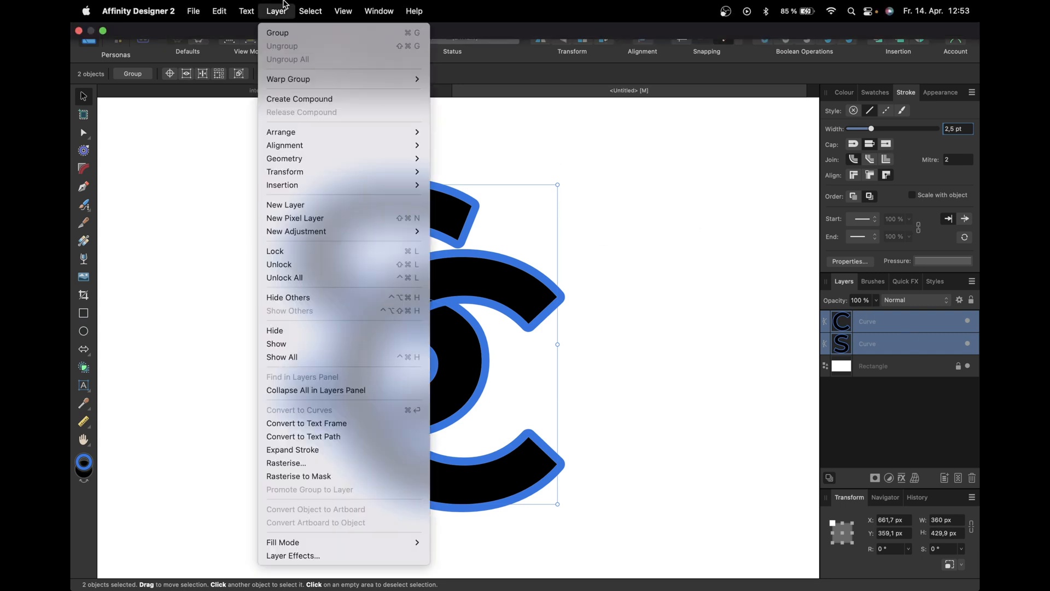
mouse_move(287, 394)
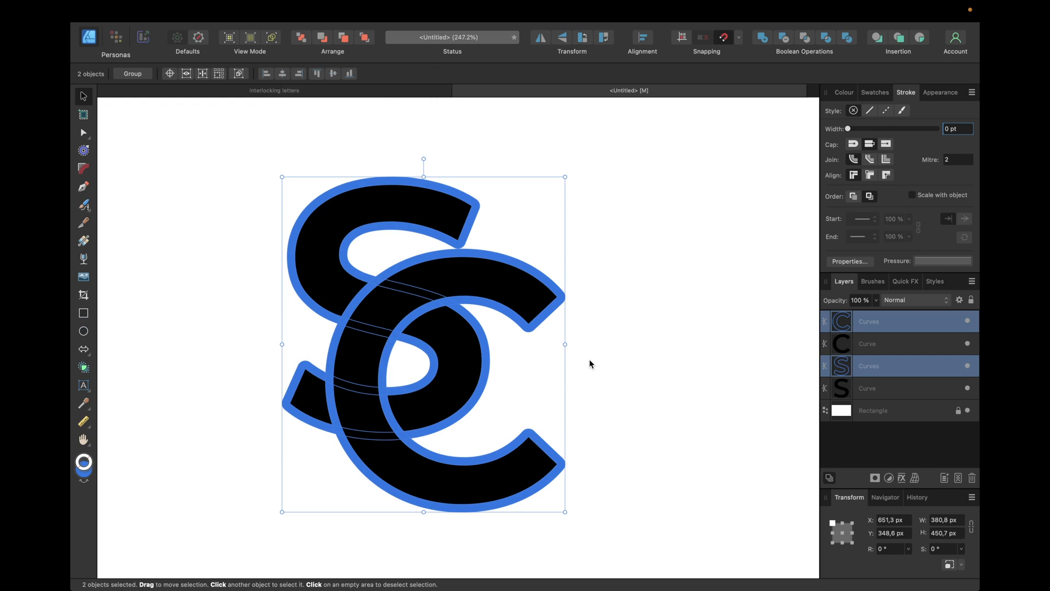
mouse_move(873, 347)
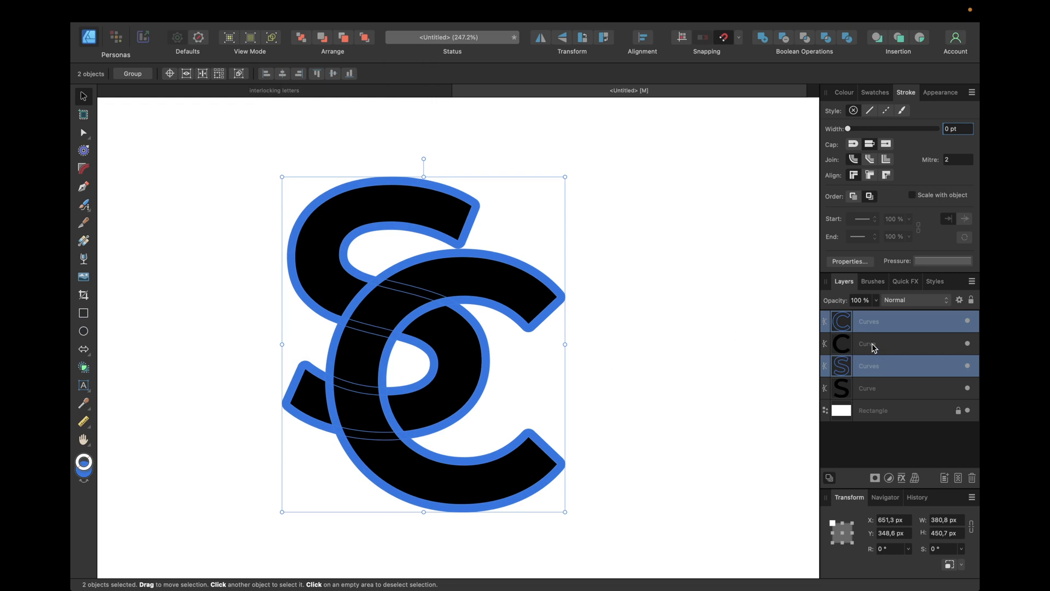
Select all four curves — the two letters and their expanded outlines
left_click(868, 388)
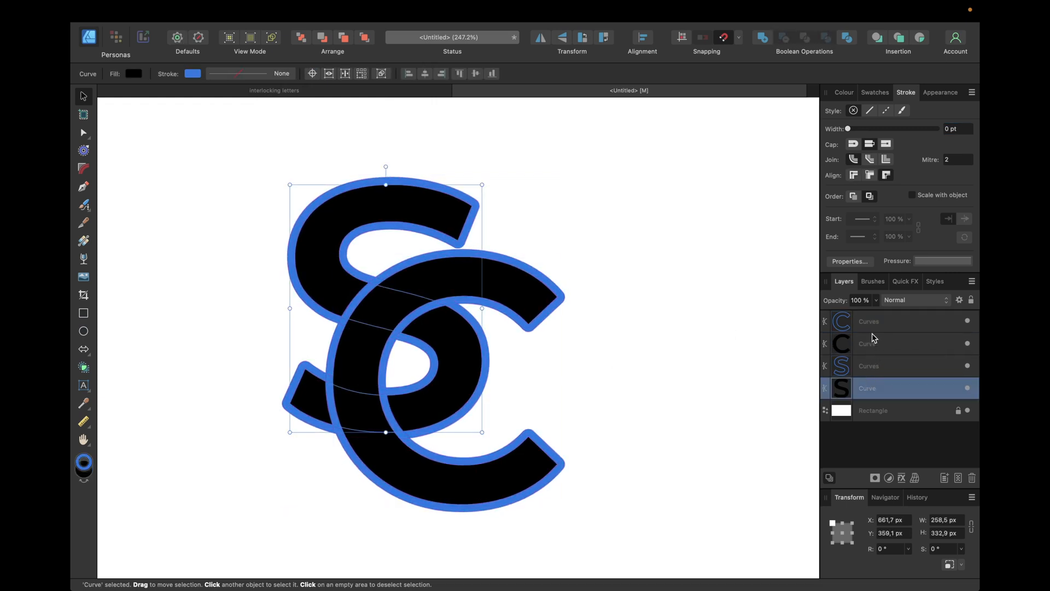
left_click(869, 366)
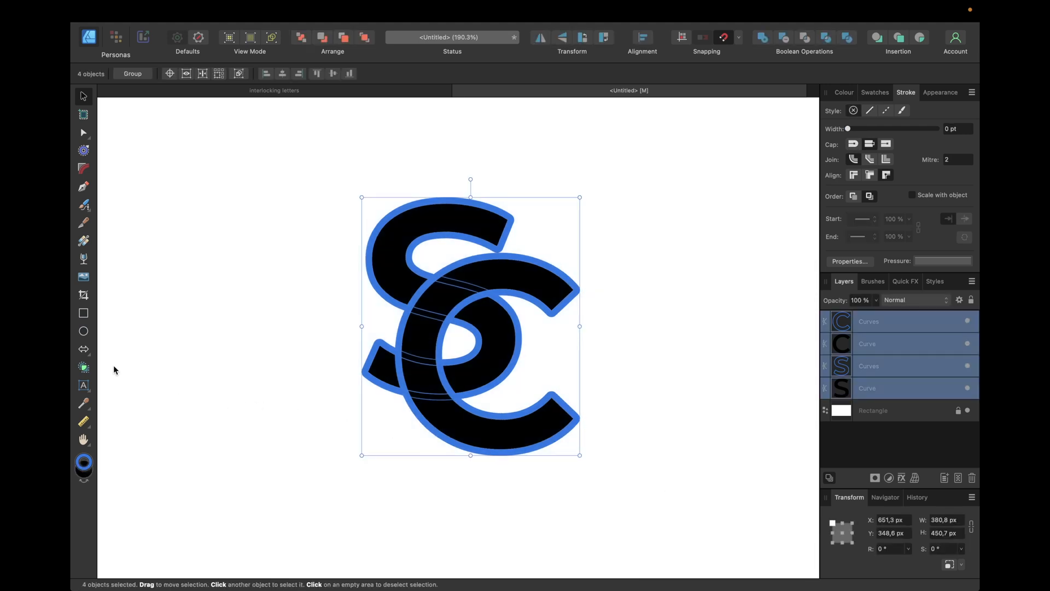
mouse_move(84, 368)
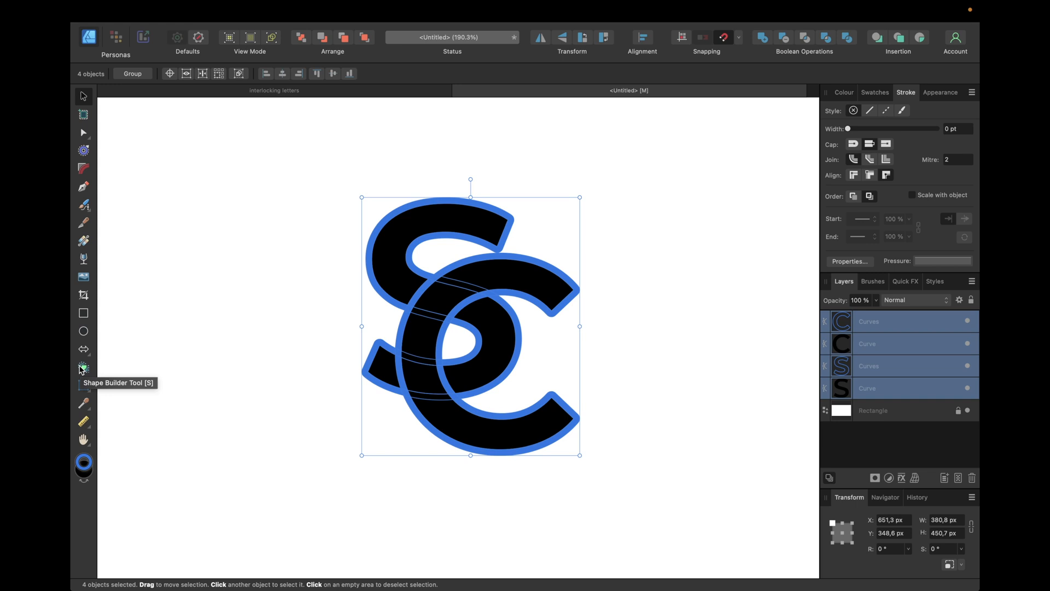
Use the Shape Builder to cut away the outline pieces where the S and C cross
left_click(83, 368)
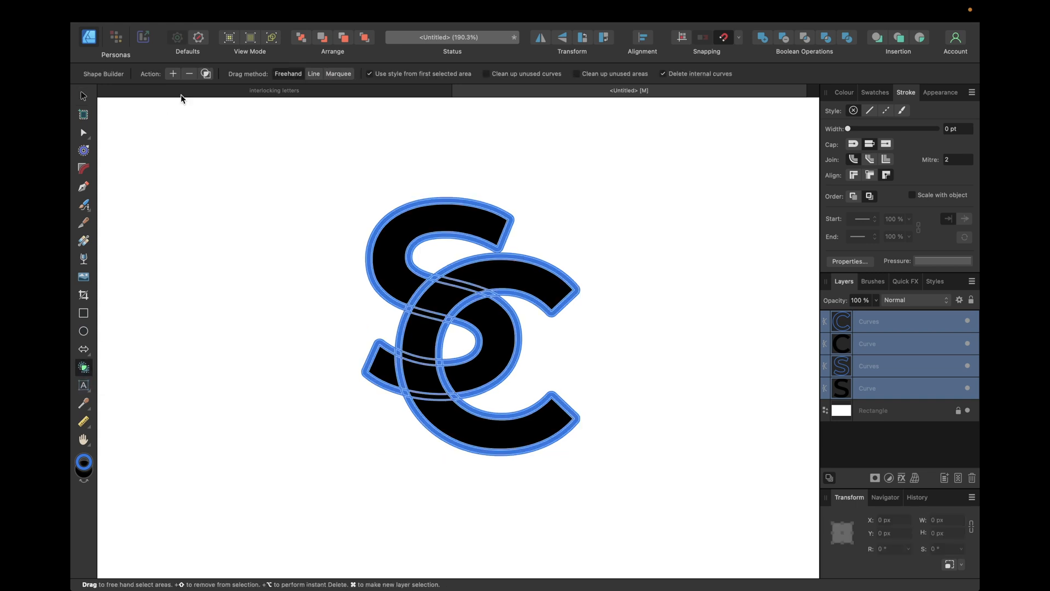
mouse_move(190, 74)
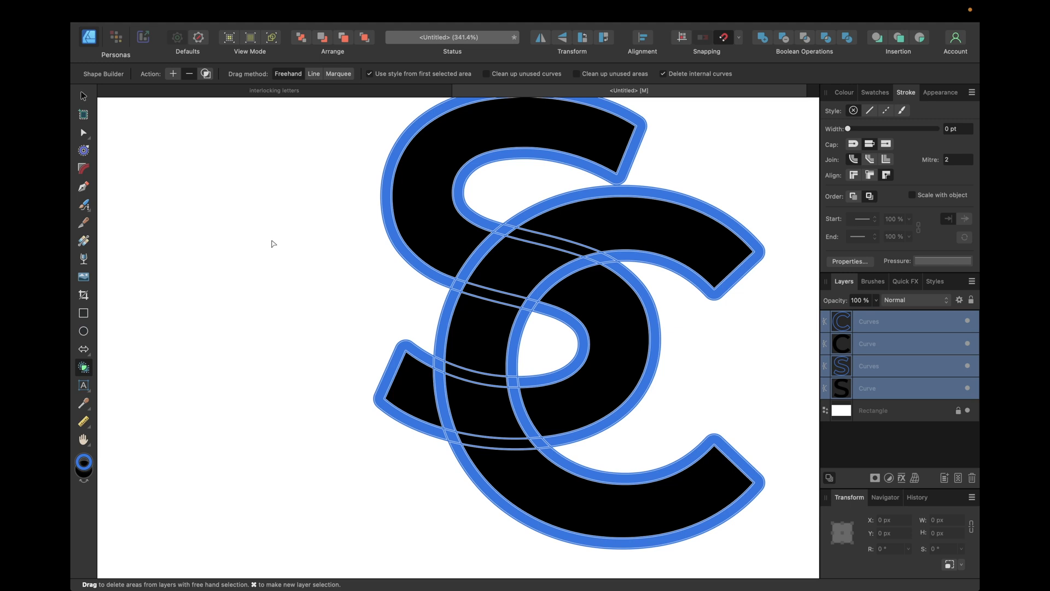
mouse_move(599, 216)
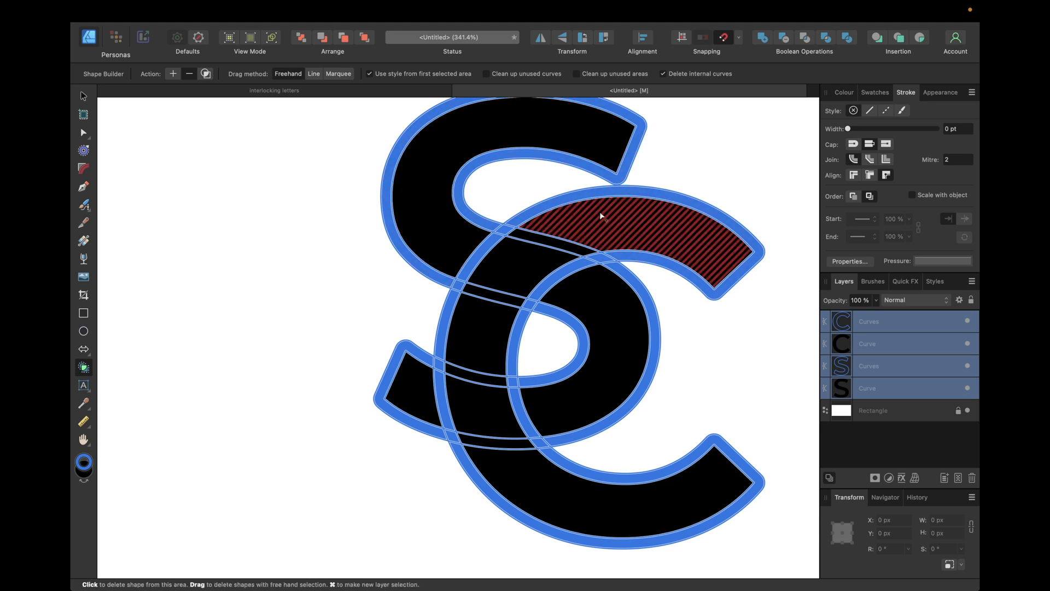
left_click(602, 215)
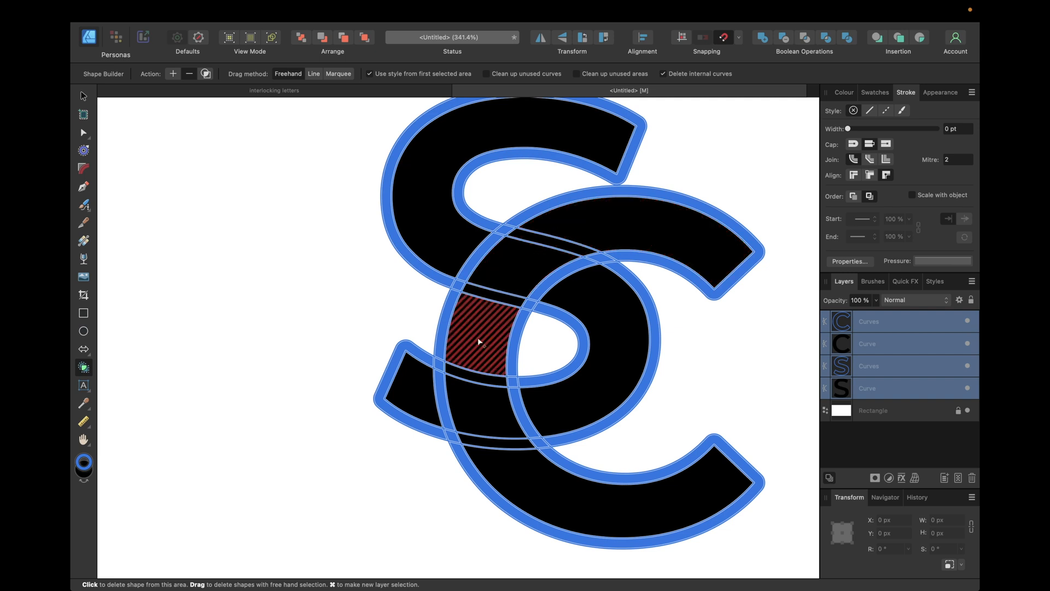
mouse_move(501, 306)
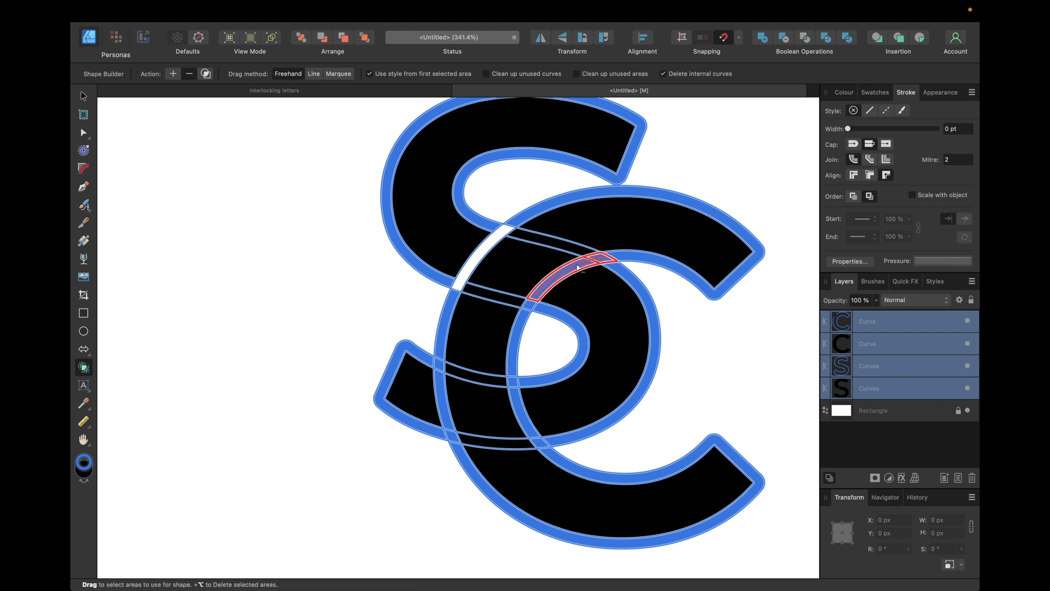
left_click(577, 269)
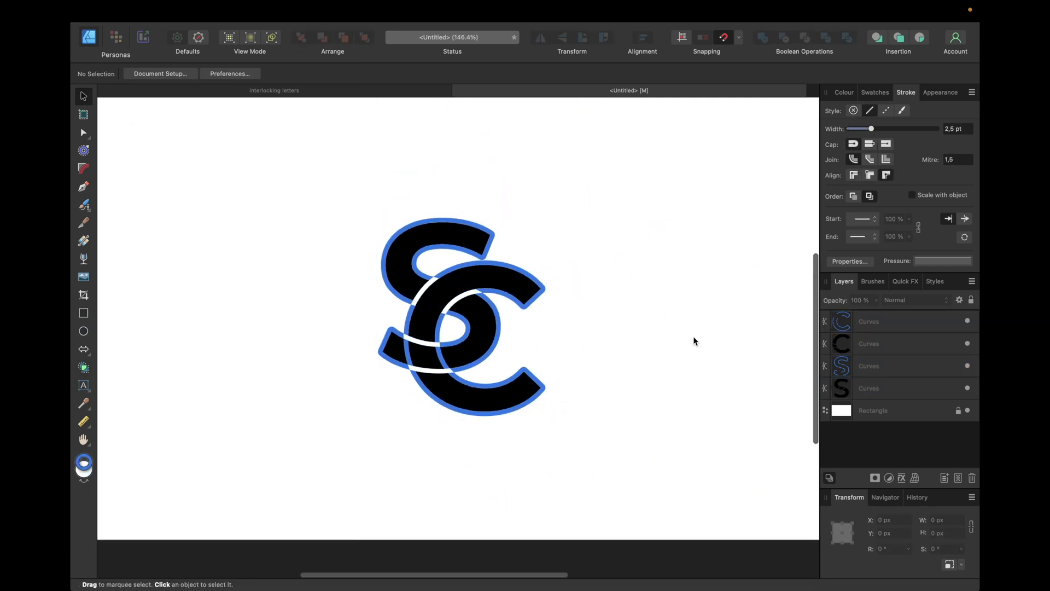
Remove the blue outline shapes and select the black S curve
left_click(869, 322)
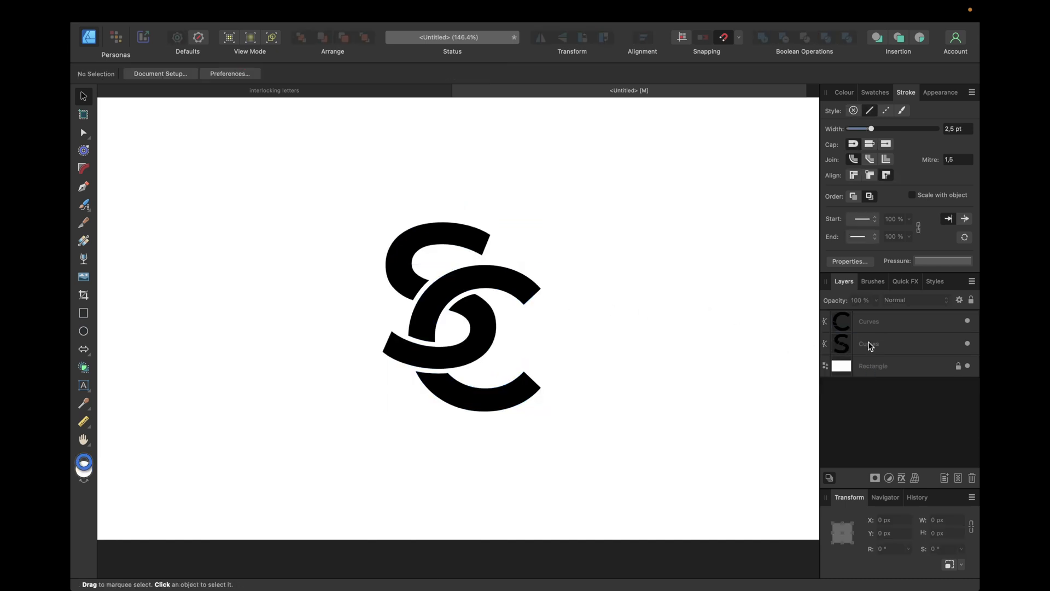
left_click(869, 343)
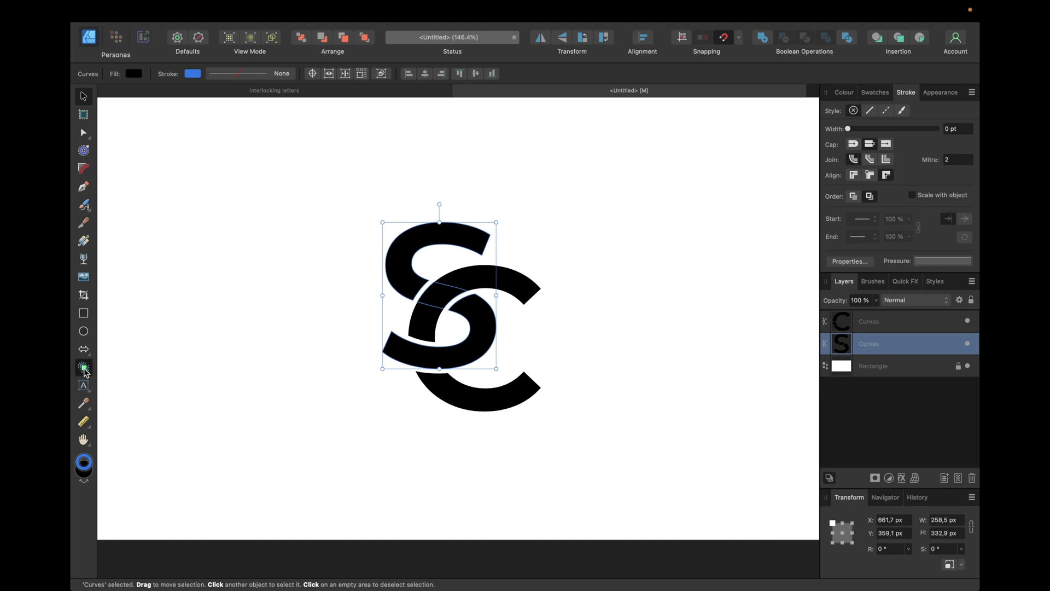
left_click(82, 368)
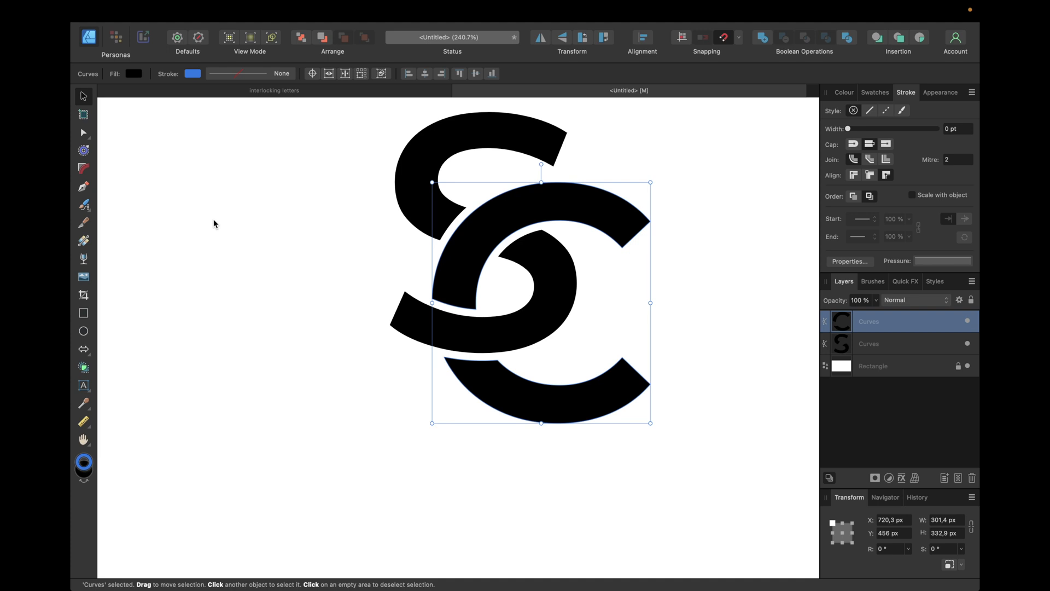
mouse_move(268, 229)
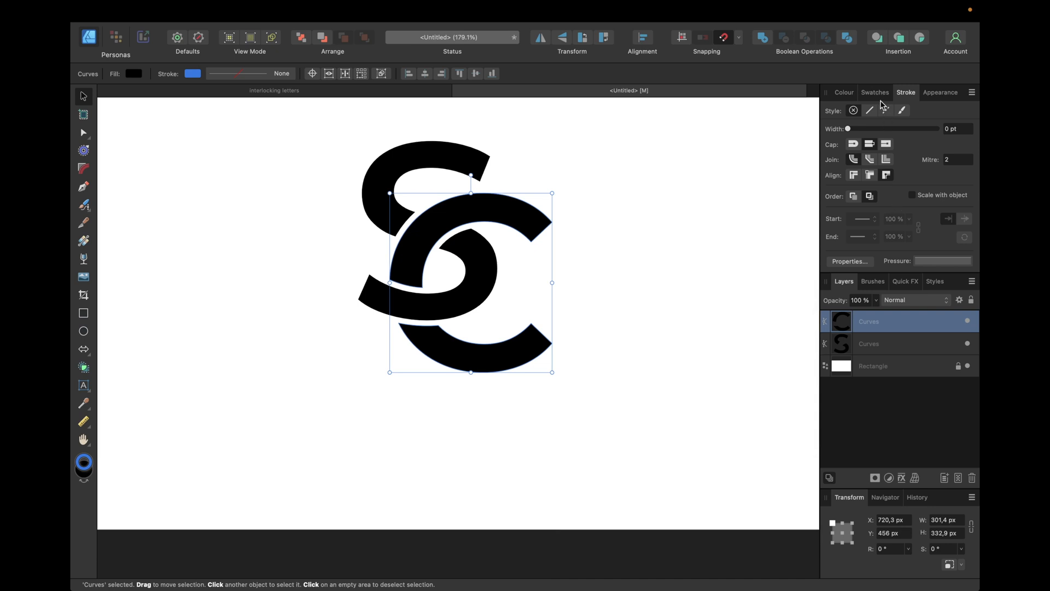
Fill the C with red from the Swatches, leaving the S black
left_click(875, 92)
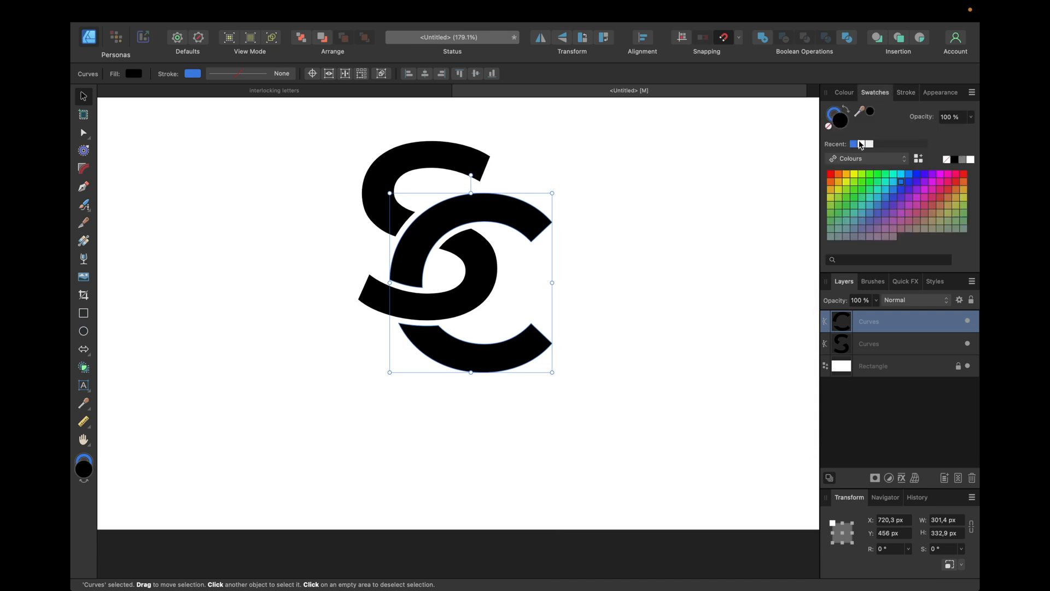
left_click(830, 175)
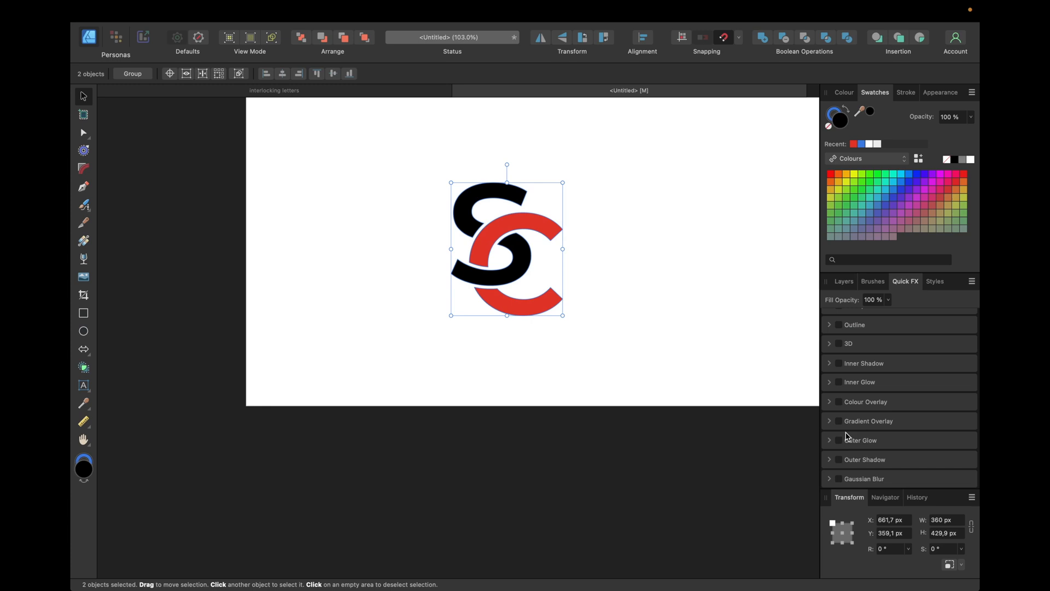
mouse_move(849, 461)
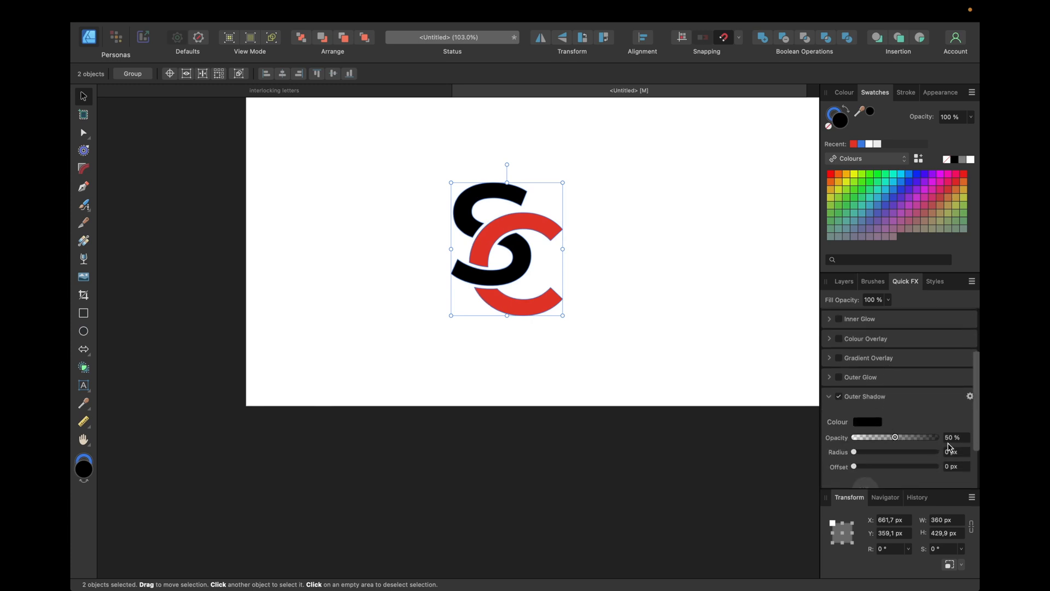
Adjust the outer shadow's opacity around 40-50% and review it in the Layers list
left_click_drag(895, 437, 871, 437)
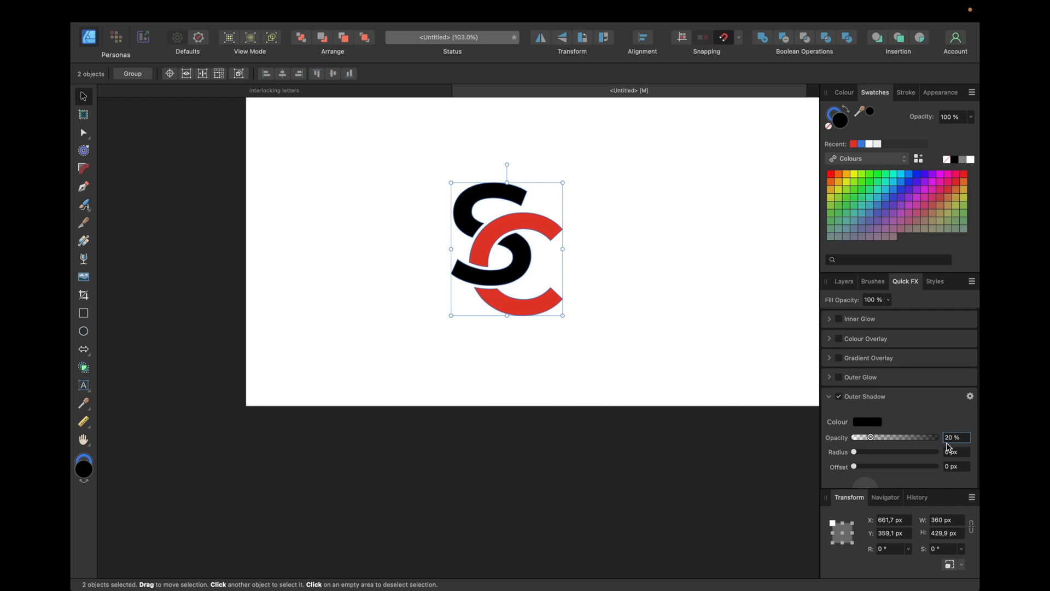
type("50")
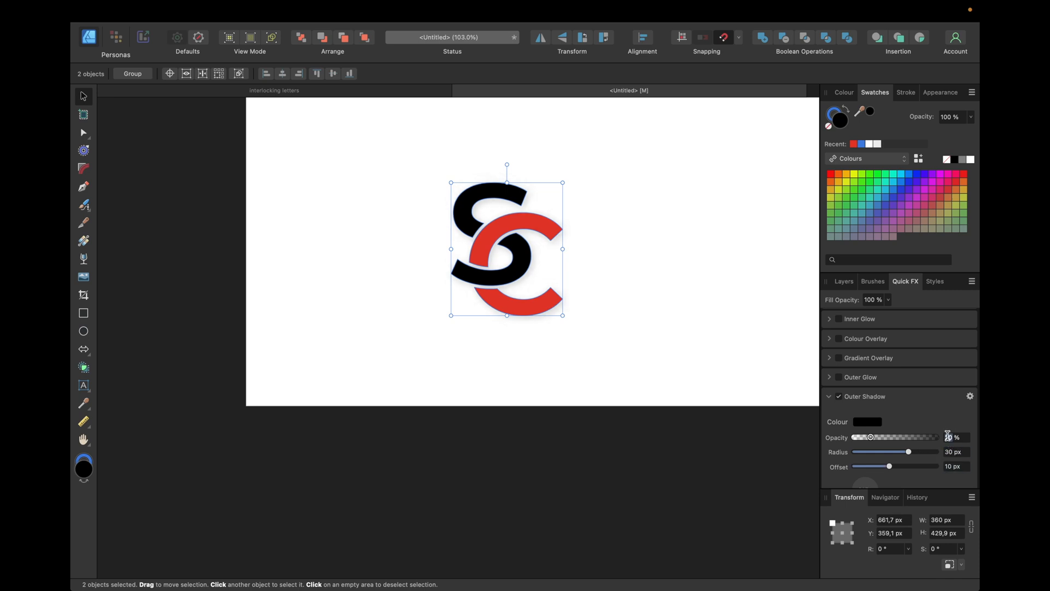
left_click_drag(872, 436, 887, 437)
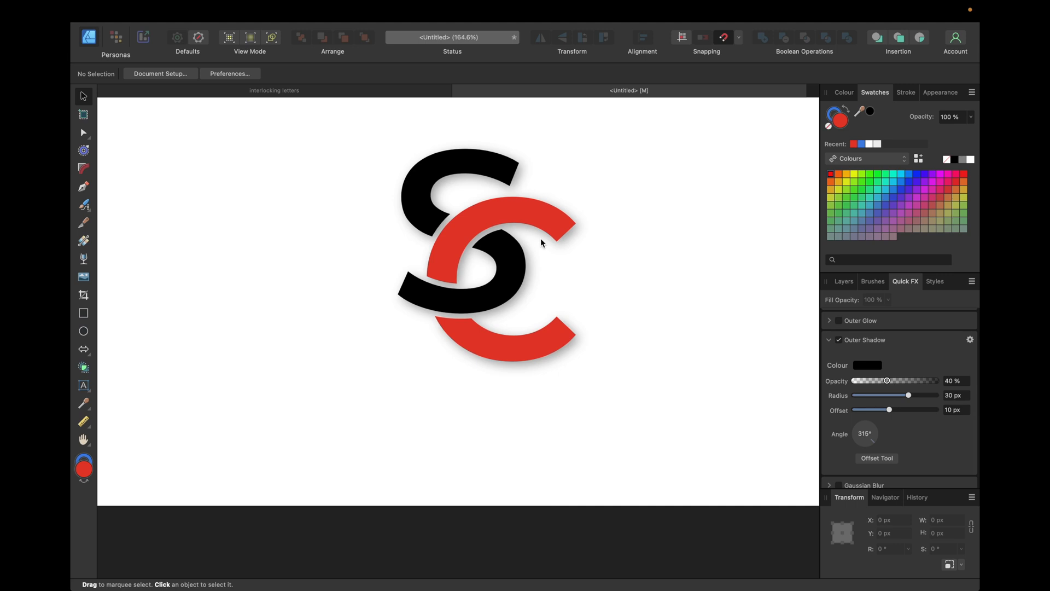
left_click(844, 281)
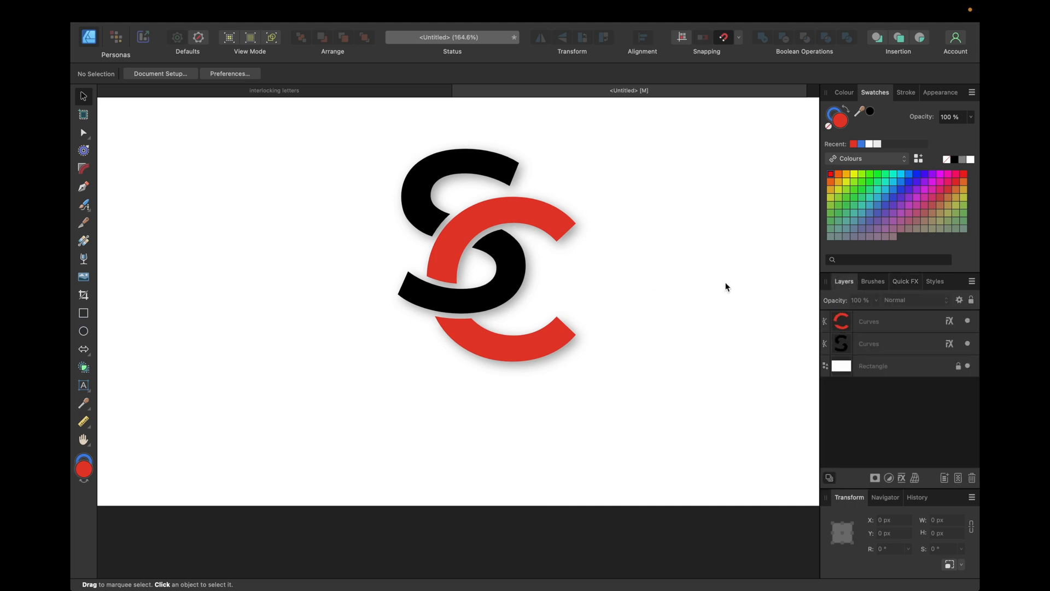